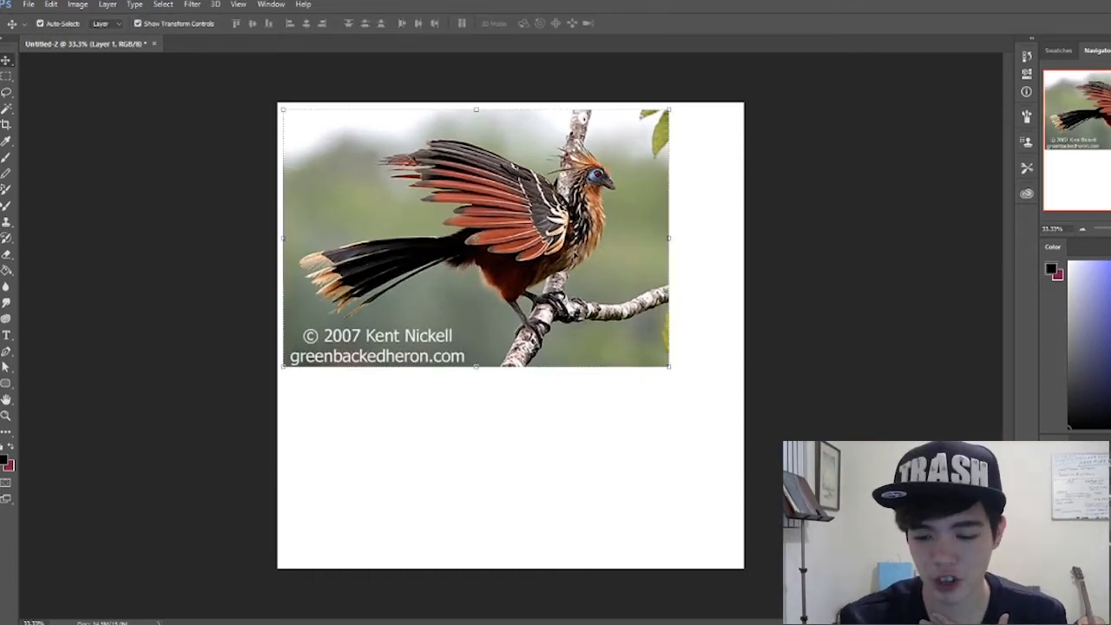
mouse_move(561, 460)
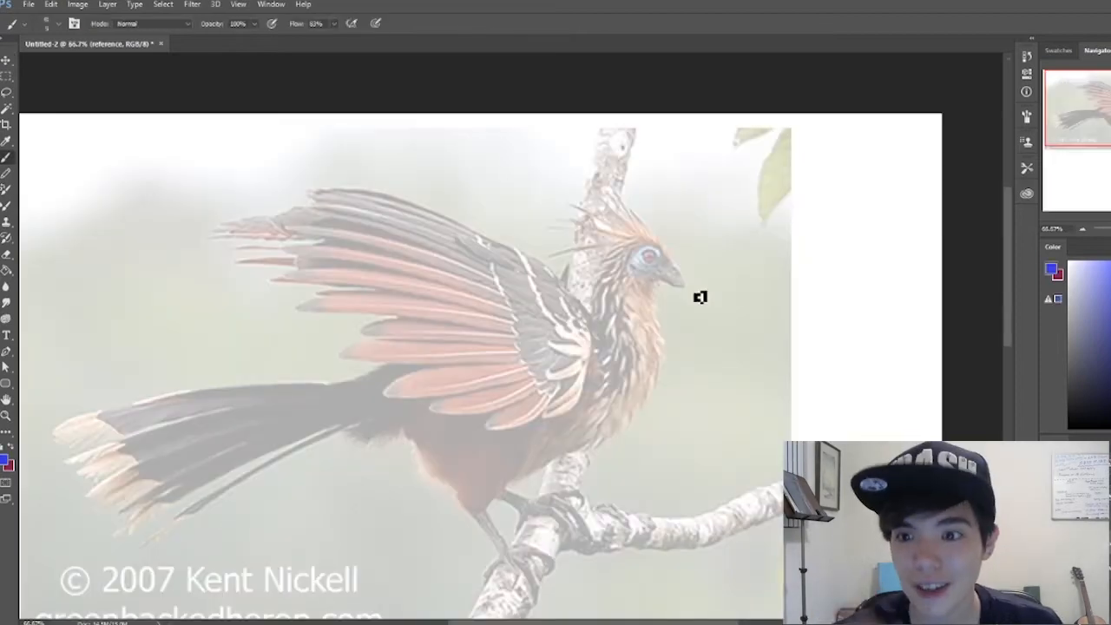
mouse_move(945, 126)
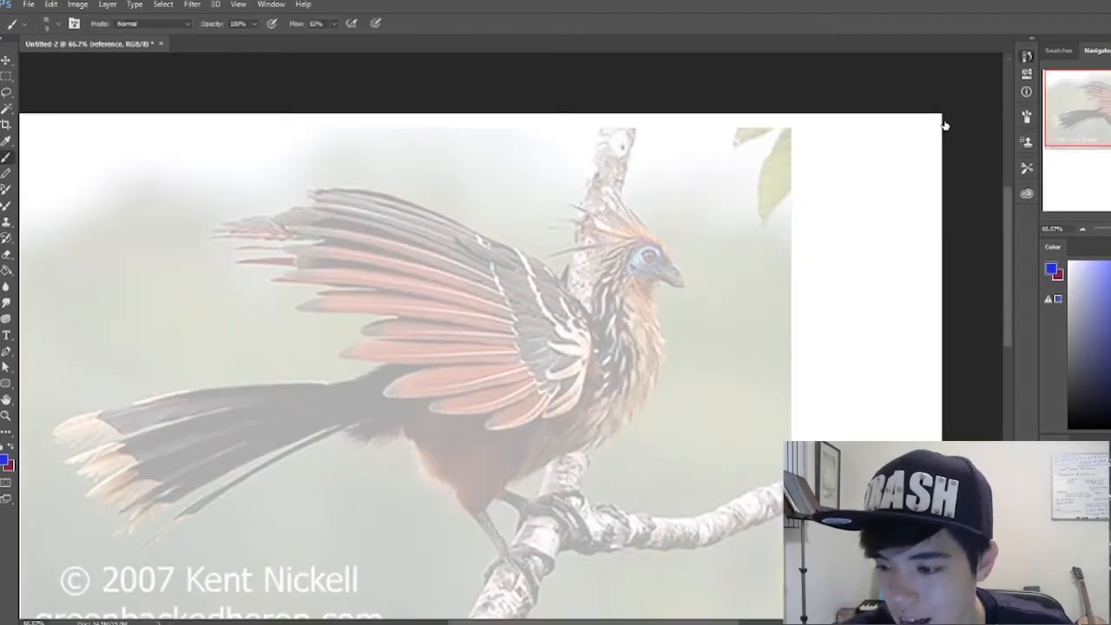
On a new layer, loosely sketch the bird's eye and beak in blue, with annotation arrows and notes
left_click(642, 259)
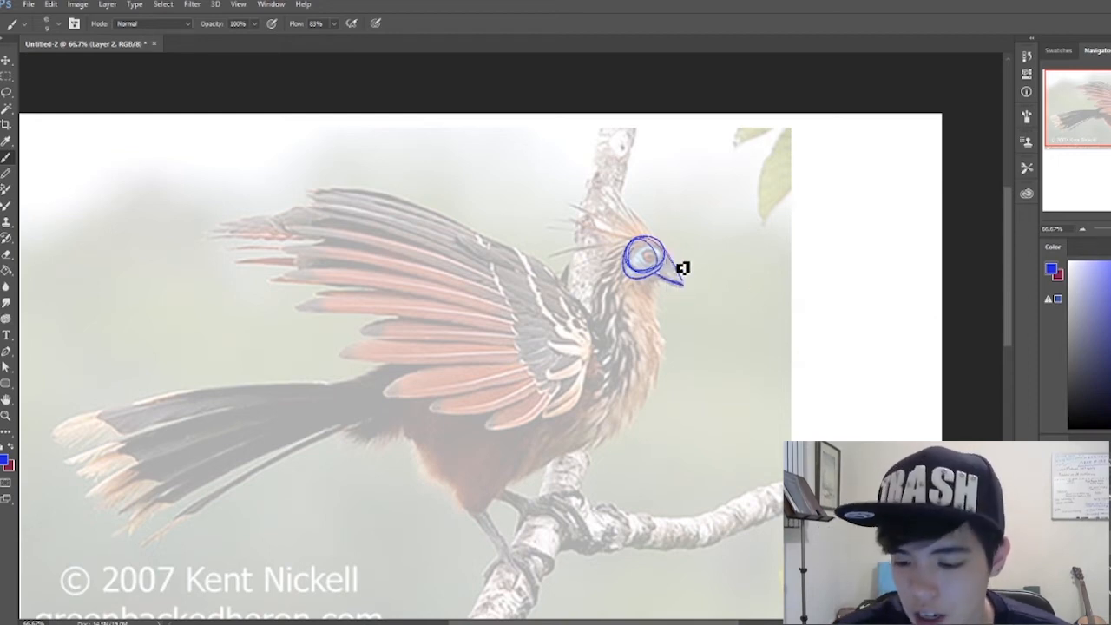
mouse_move(635, 287)
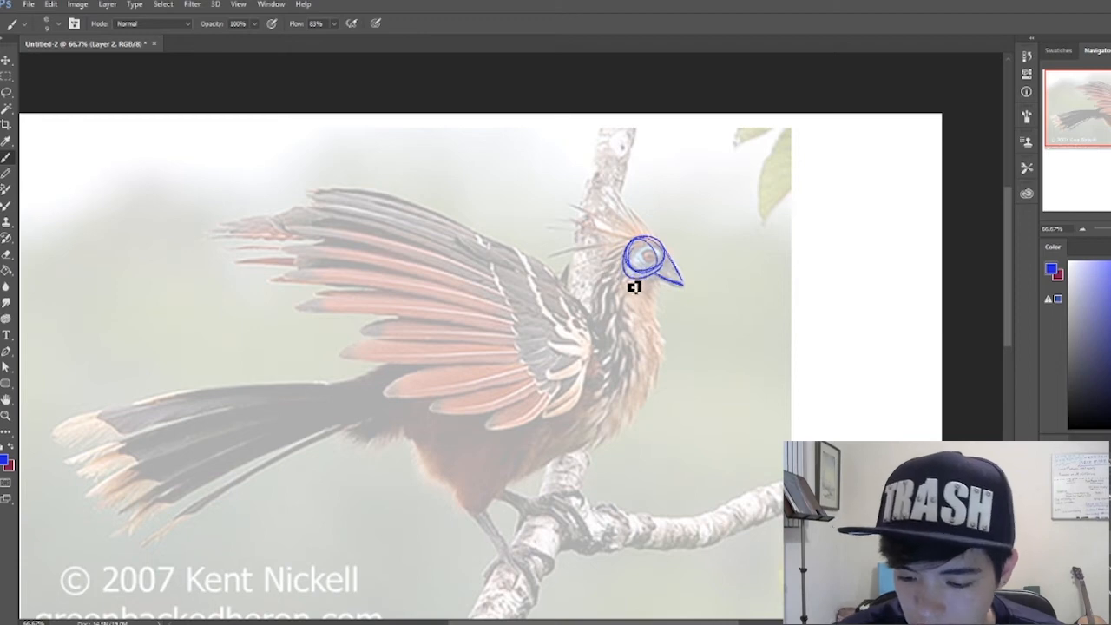
left_click_drag(647, 286, 645, 356)
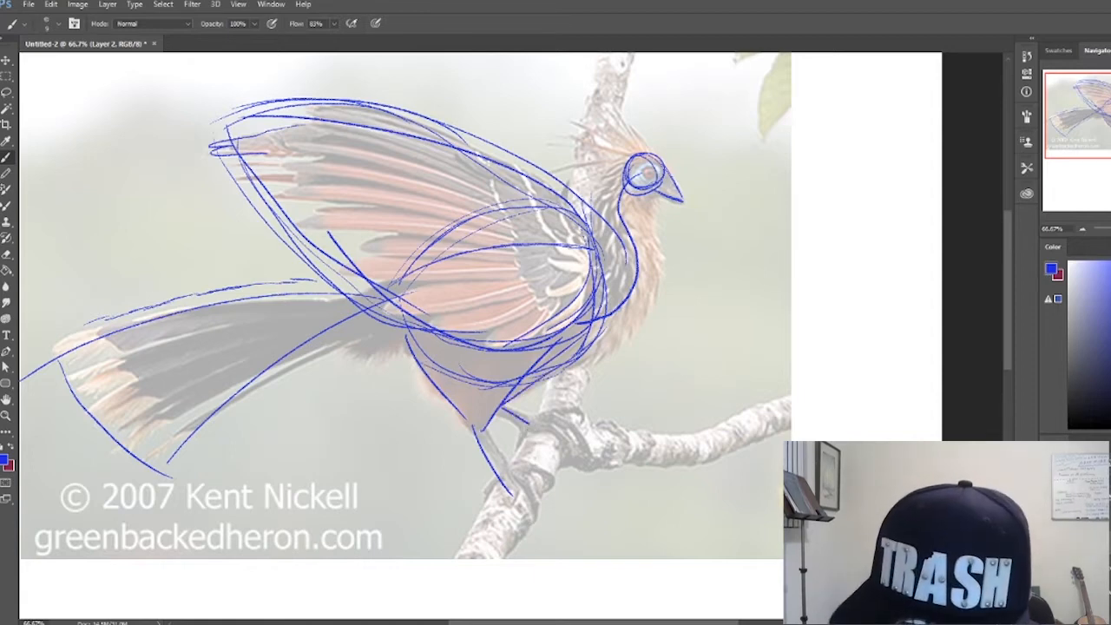
left_click_drag(352, 377, 425, 499)
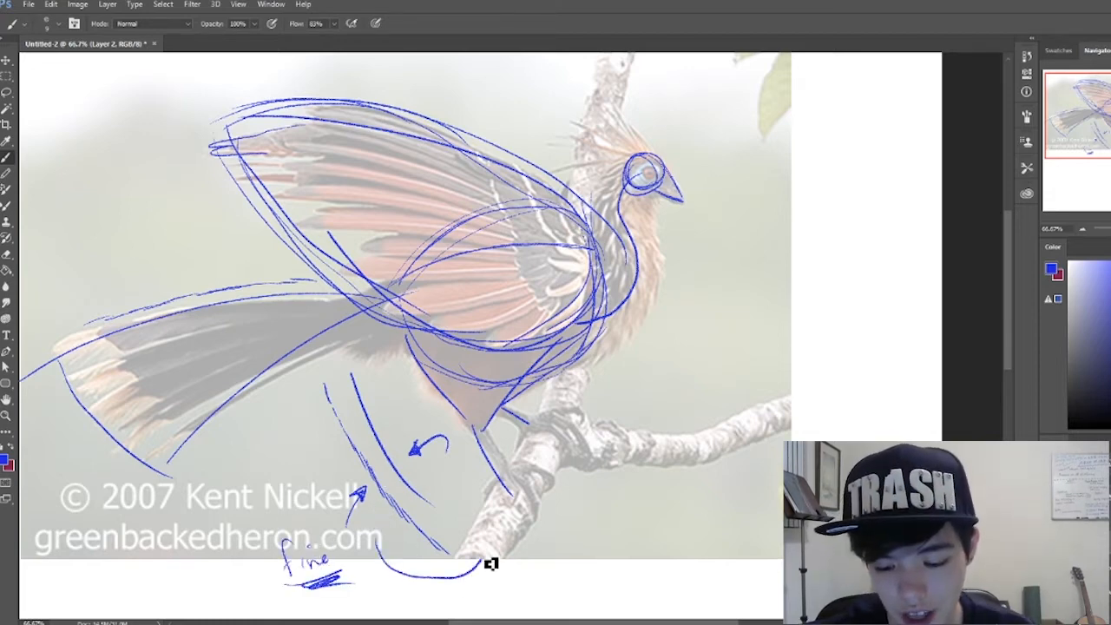
Doodle blue faces, boxes and a smiley beside the photo, and sketch the bird's feet
left_click_drag(493, 563, 458, 479)
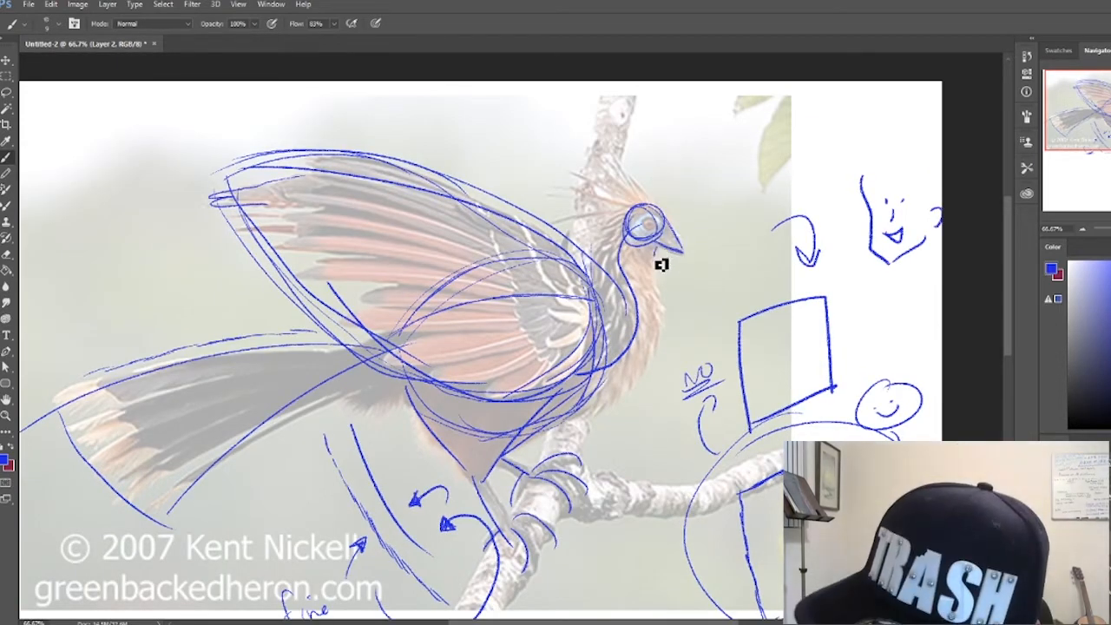
left_click_drag(659, 265, 555, 430)
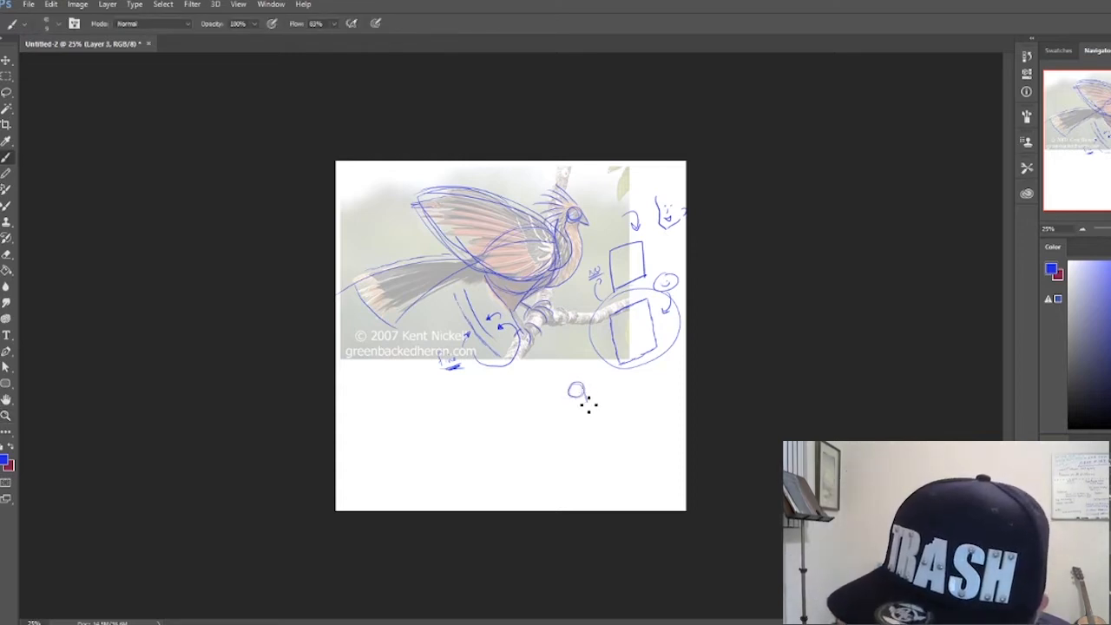
Draw a simplified bird with body and tail, a blocky face and 'I CAN DRAW HIM!' below the photo
left_click_drag(574, 395, 575, 438)
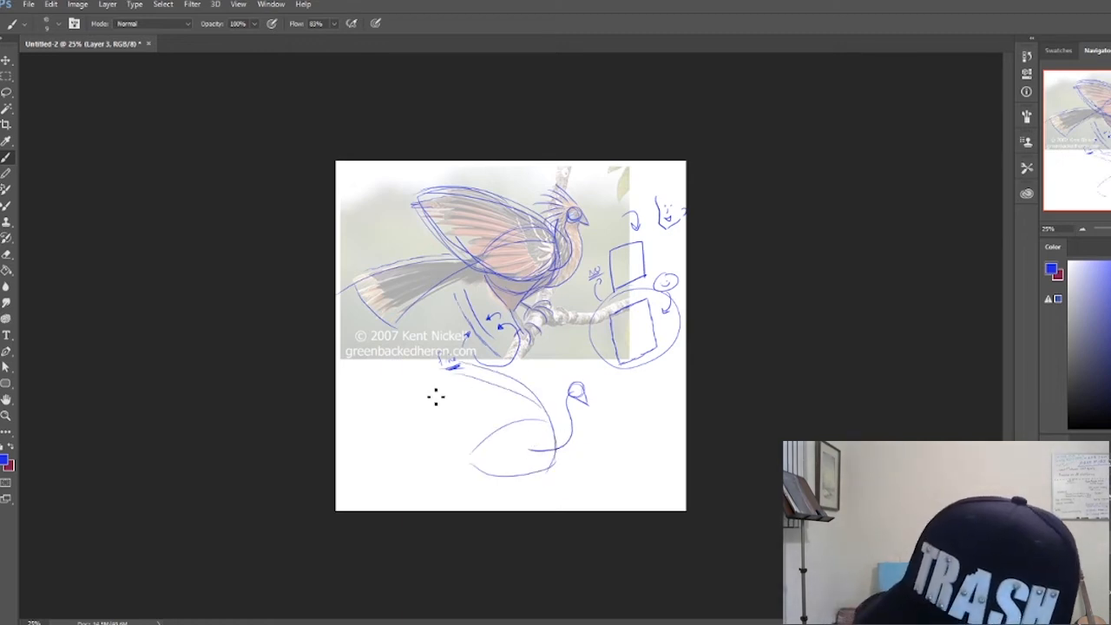
left_click_drag(434, 395, 364, 503)
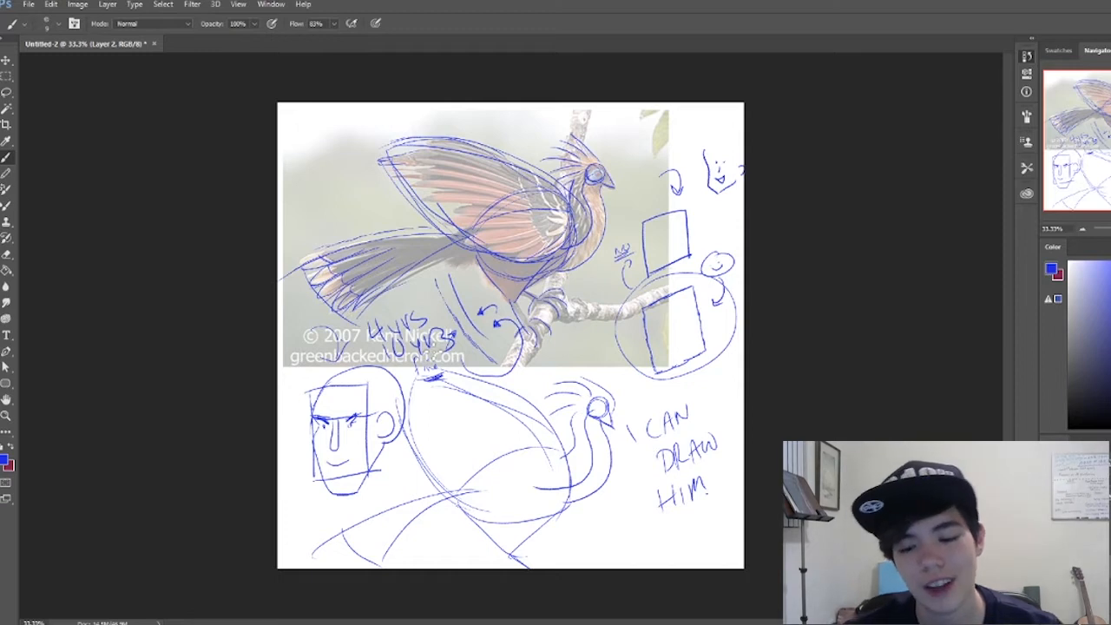
left_click_drag(395, 295, 425, 299)
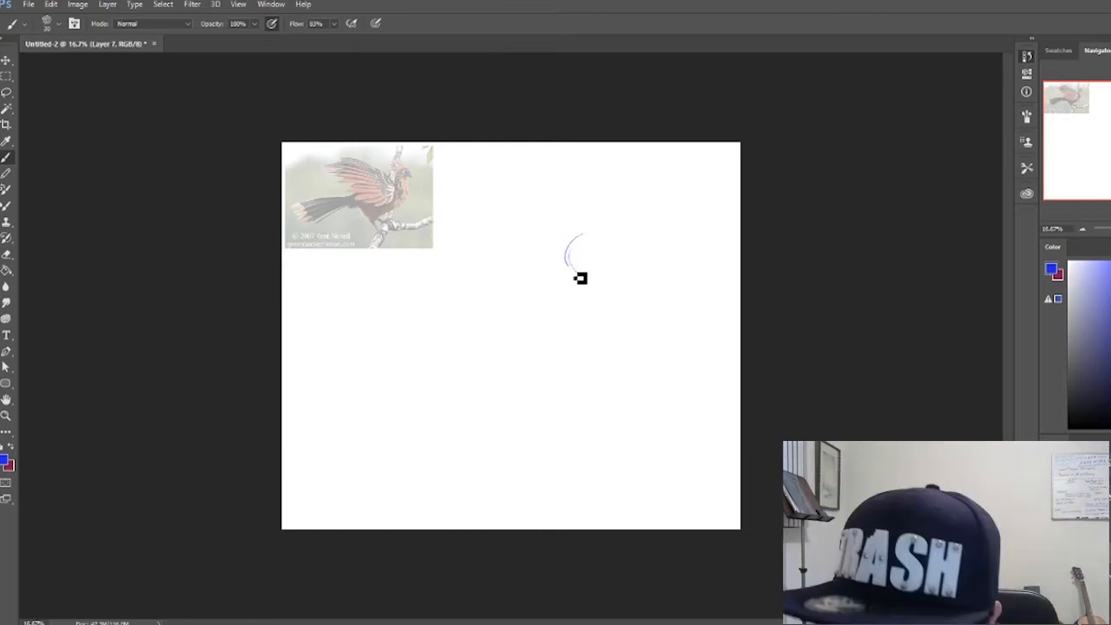
Rough in a round head, then the body and tail shapes of the hoatzin in blue
left_click_drag(577, 256, 582, 252)
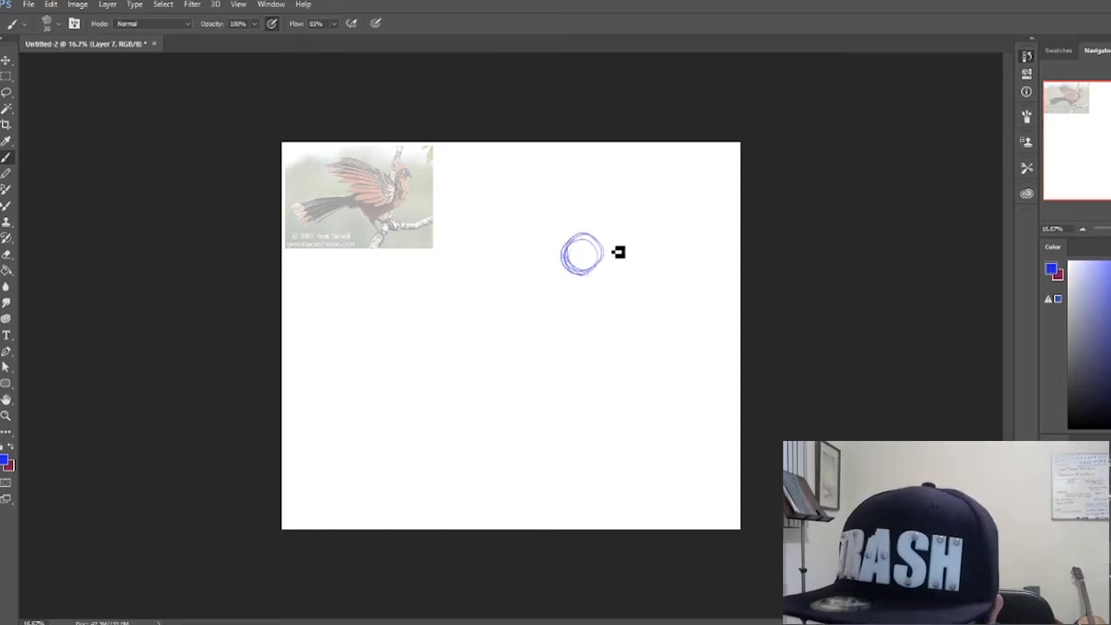
left_click_drag(594, 256, 621, 295)
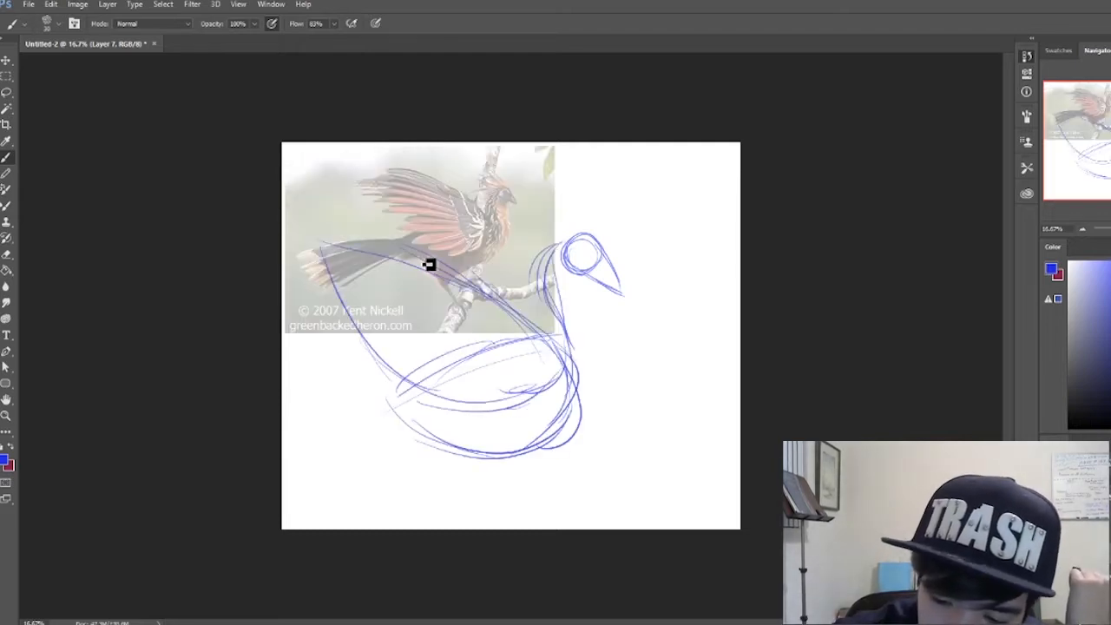
left_click_drag(430, 264, 590, 371)
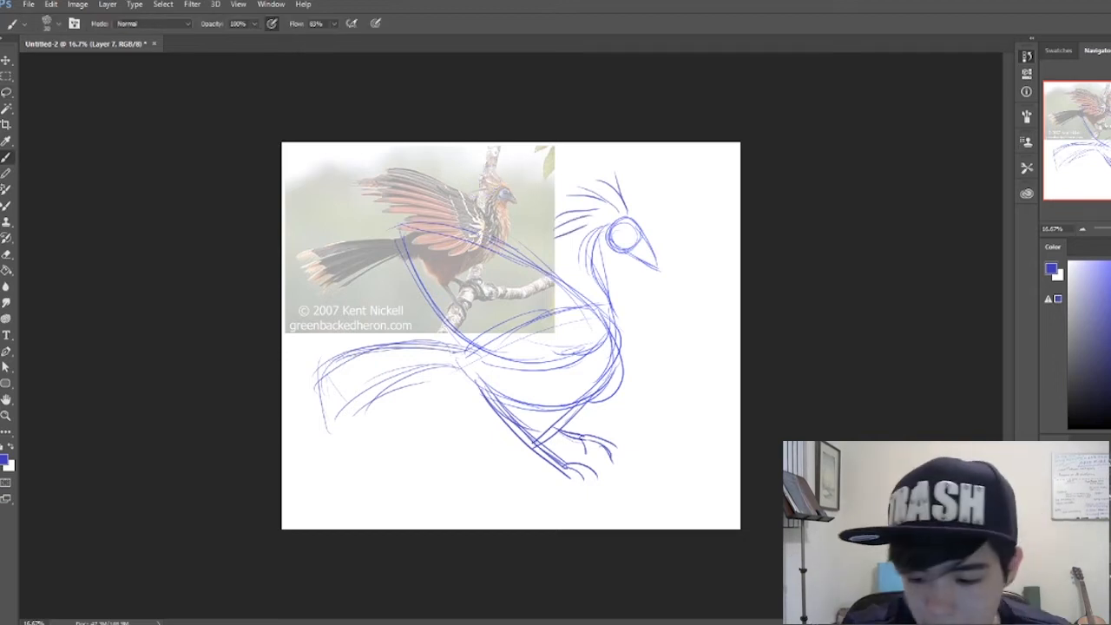
mouse_move(712, 318)
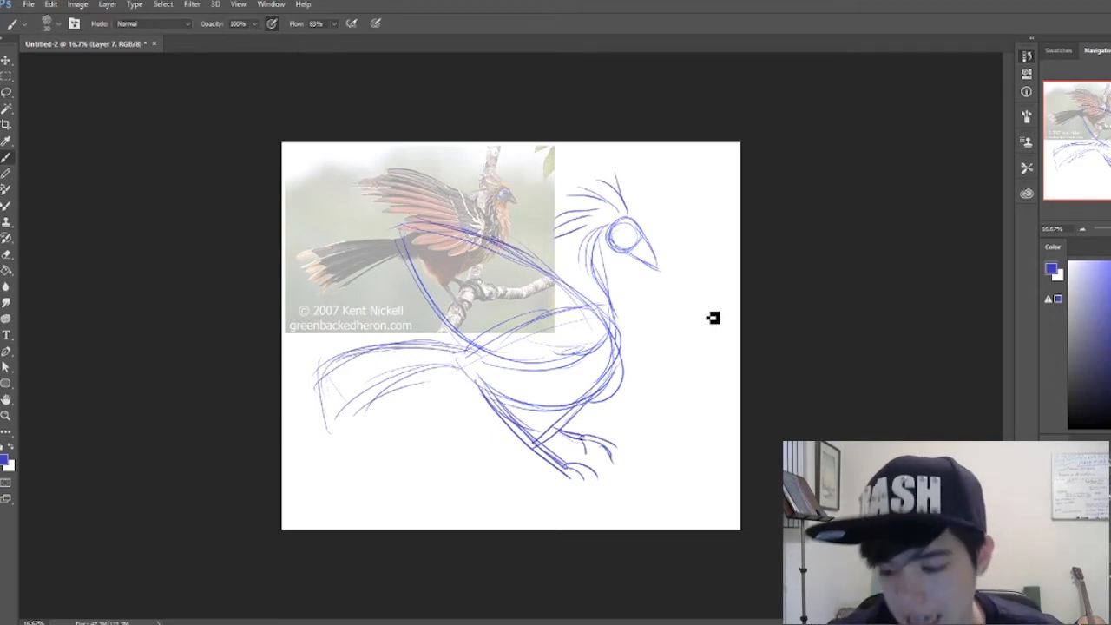
mouse_move(681, 176)
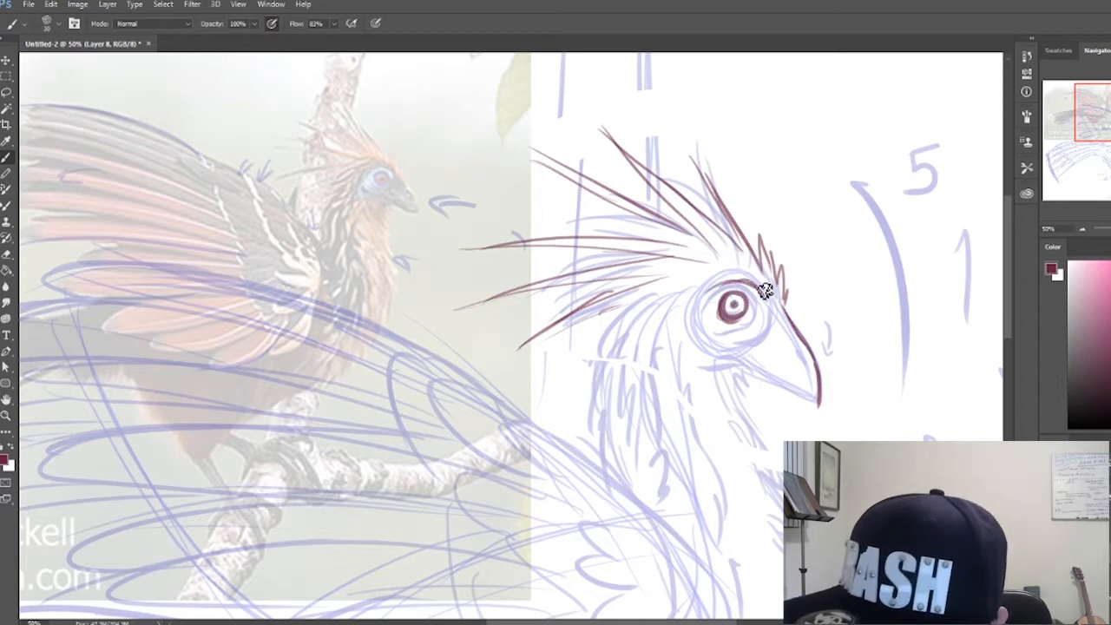
mouse_move(775, 319)
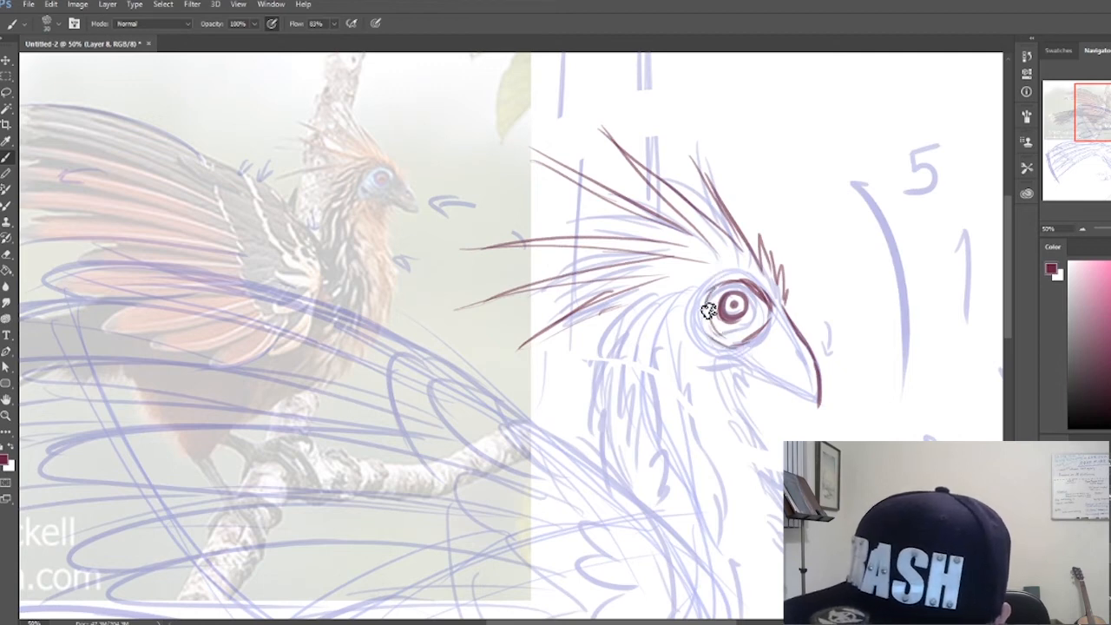
Refine the dark red ring around the hoatzin's eye
left_click_drag(712, 312, 773, 317)
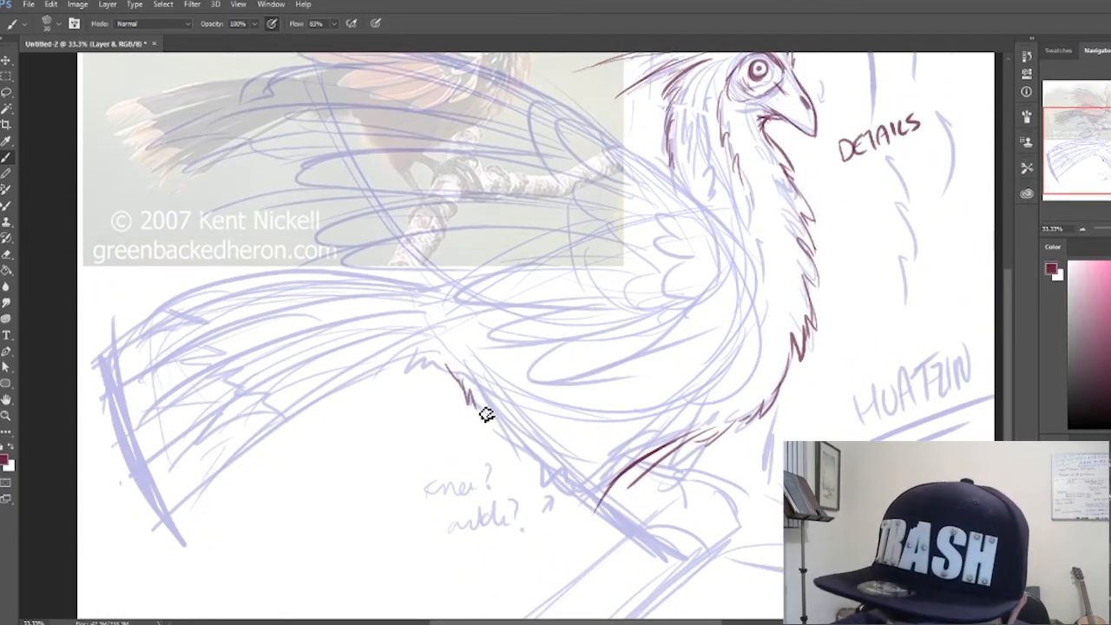
Outline the feathered underside of the body and draw the leg down to the perch in dark red
left_click_drag(486, 412, 569, 486)
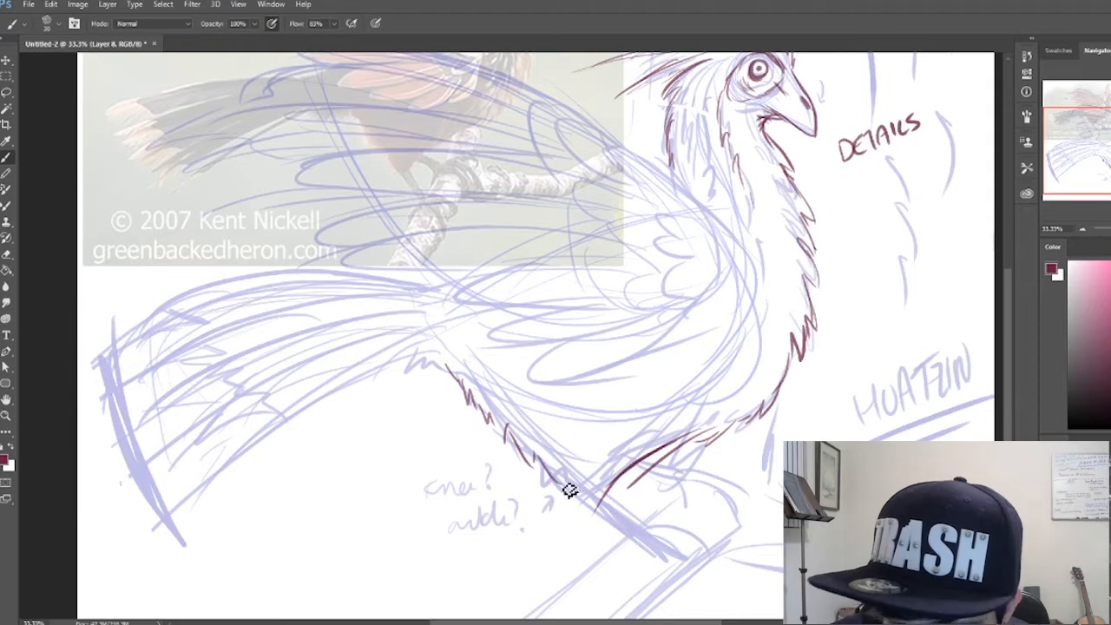
scroll("down", 3)
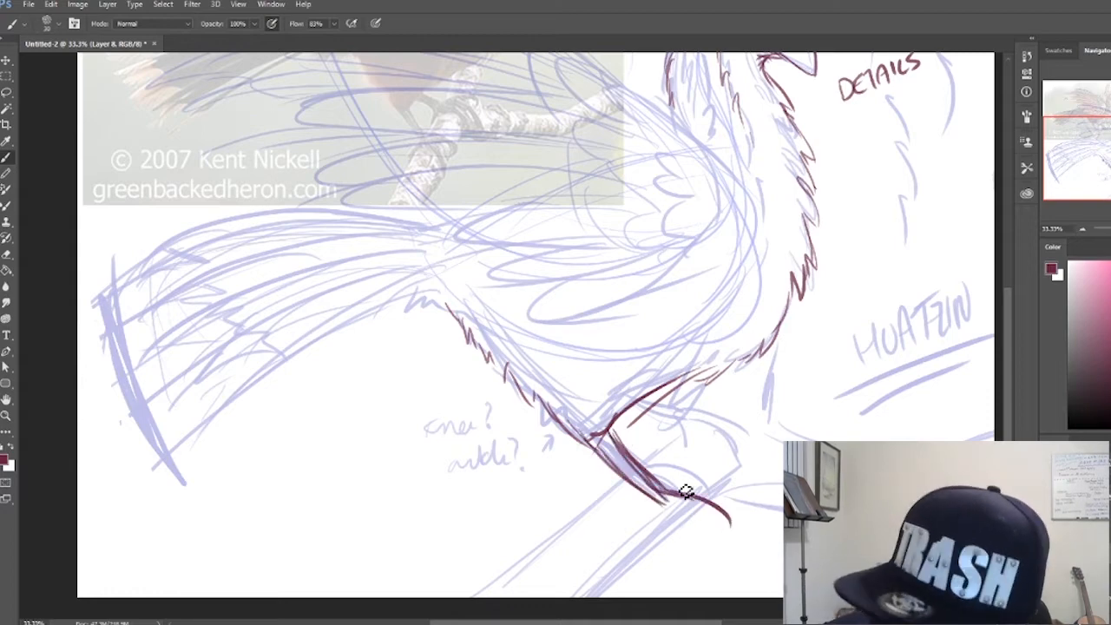
left_click_drag(685, 493, 729, 529)
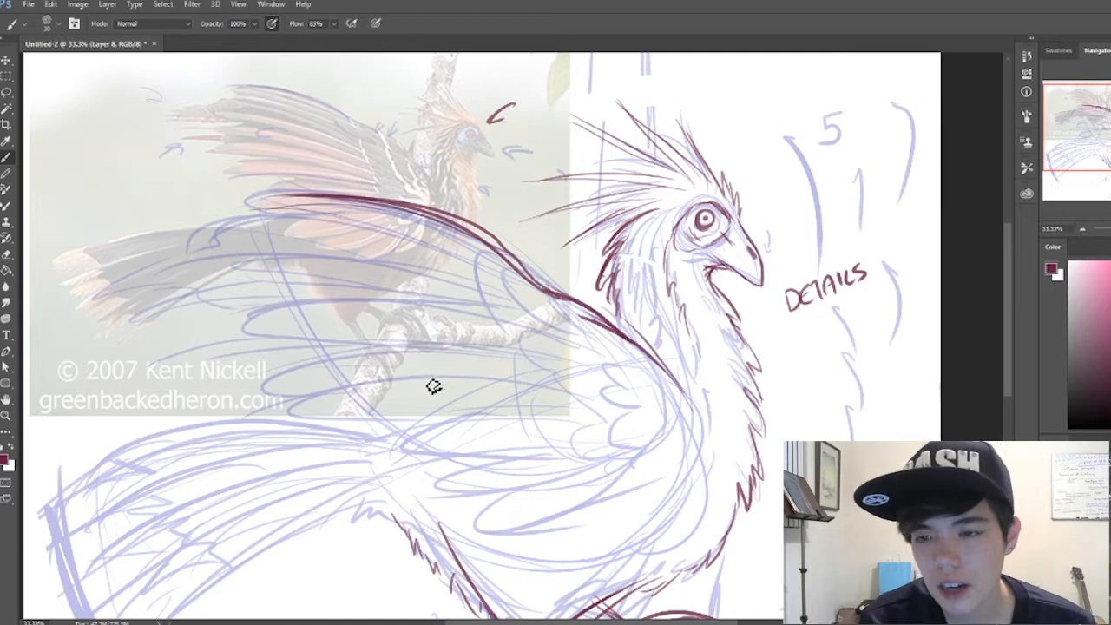
mouse_move(421, 389)
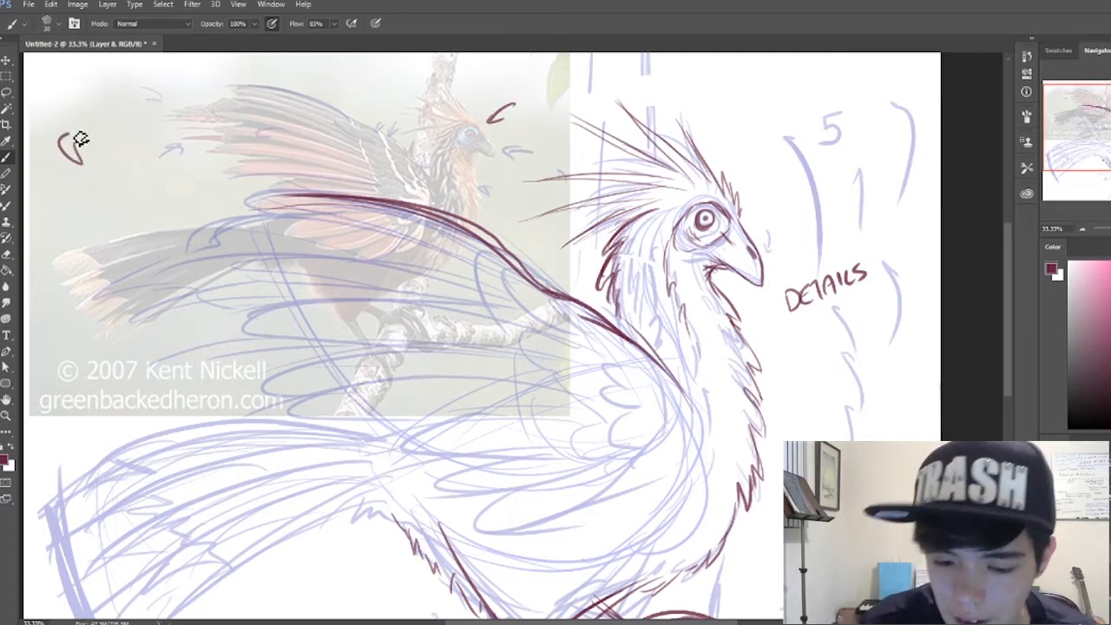
After a test stroke, outline the neck front, the long wing edge and the feather edges
left_click_drag(60, 148, 295, 78)
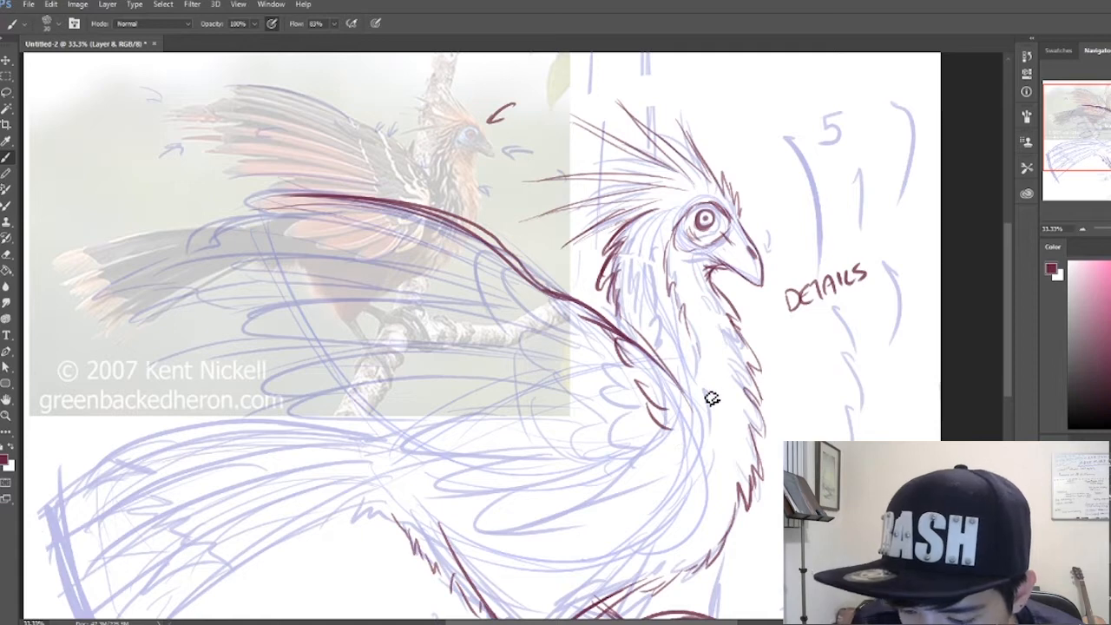
left_click_drag(712, 397, 638, 521)
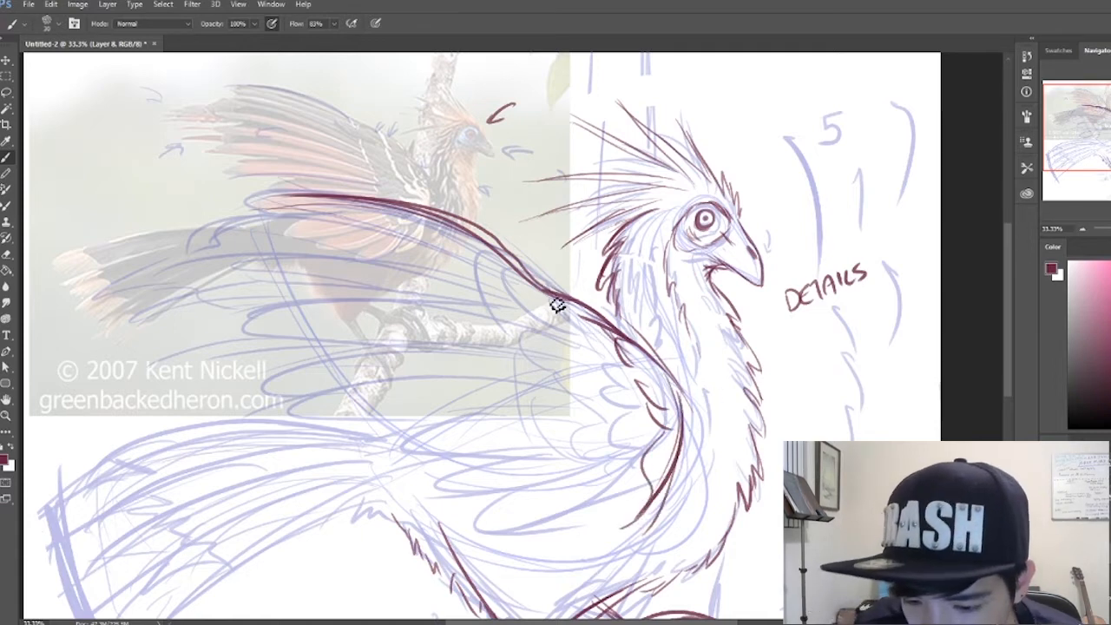
left_click_drag(555, 308, 634, 451)
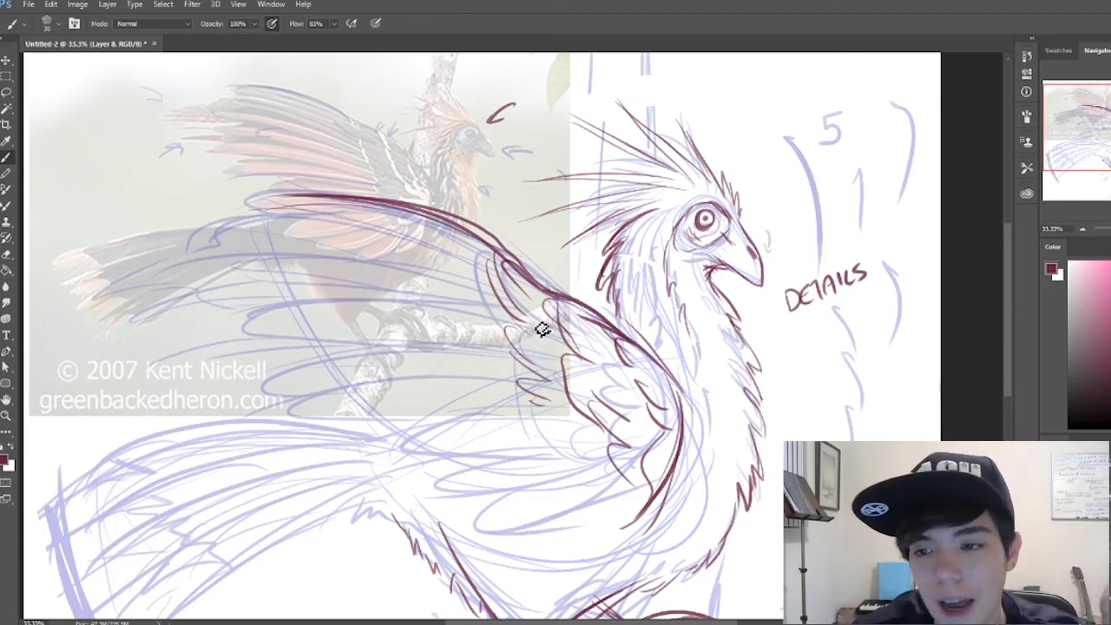
left_click_drag(542, 328, 494, 273)
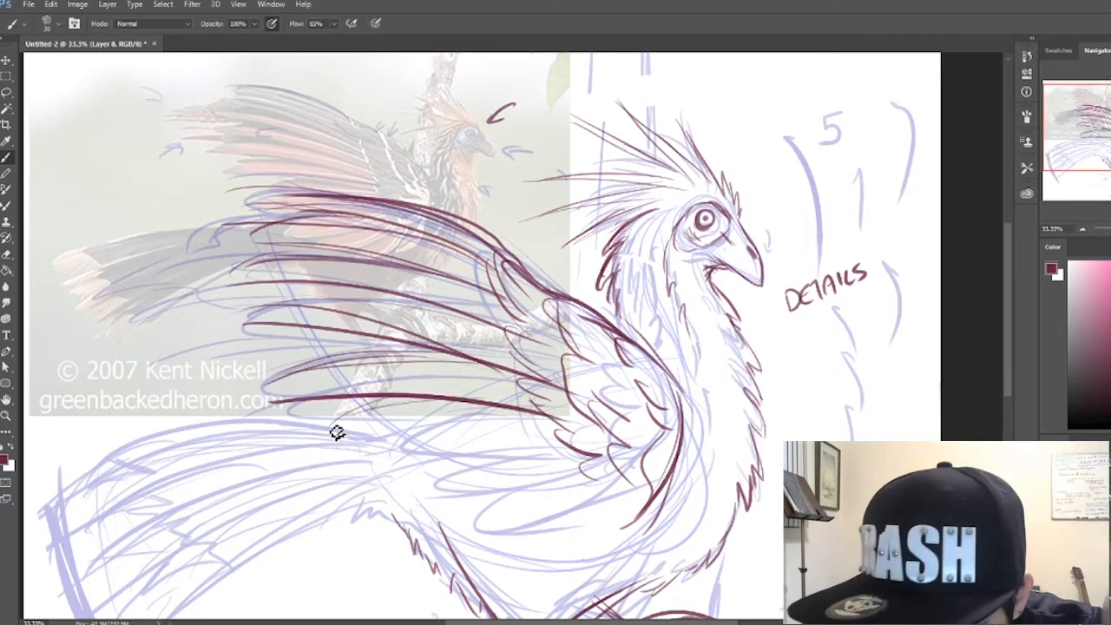
Paint long dark red feather lines across the wing, plus a short upper-wing stroke
left_click_drag(336, 433, 469, 494)
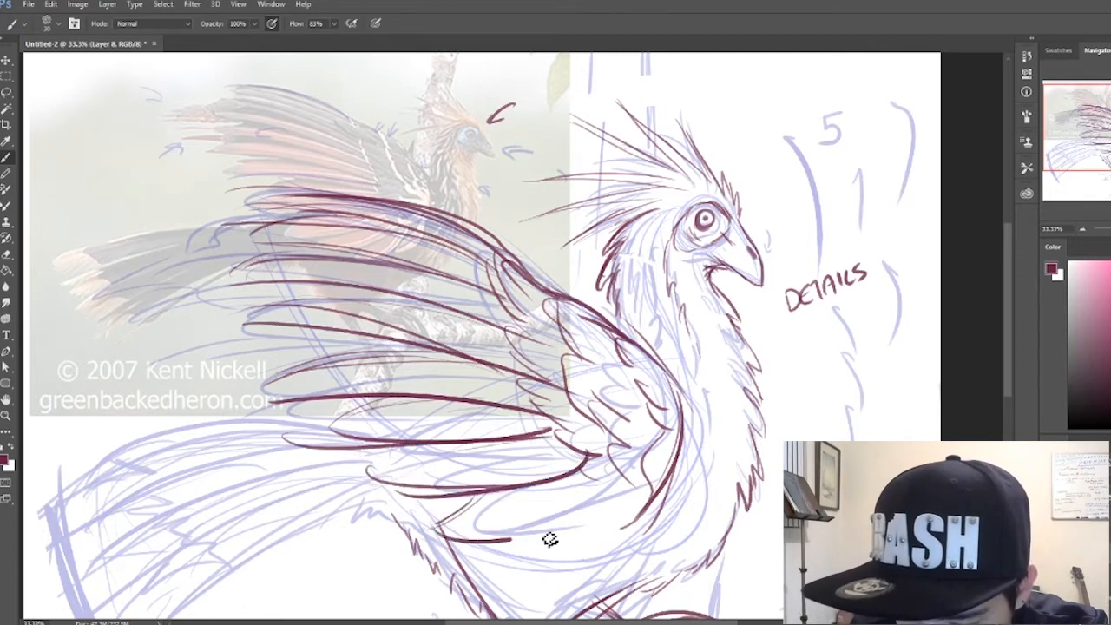
left_click_drag(551, 538, 629, 495)
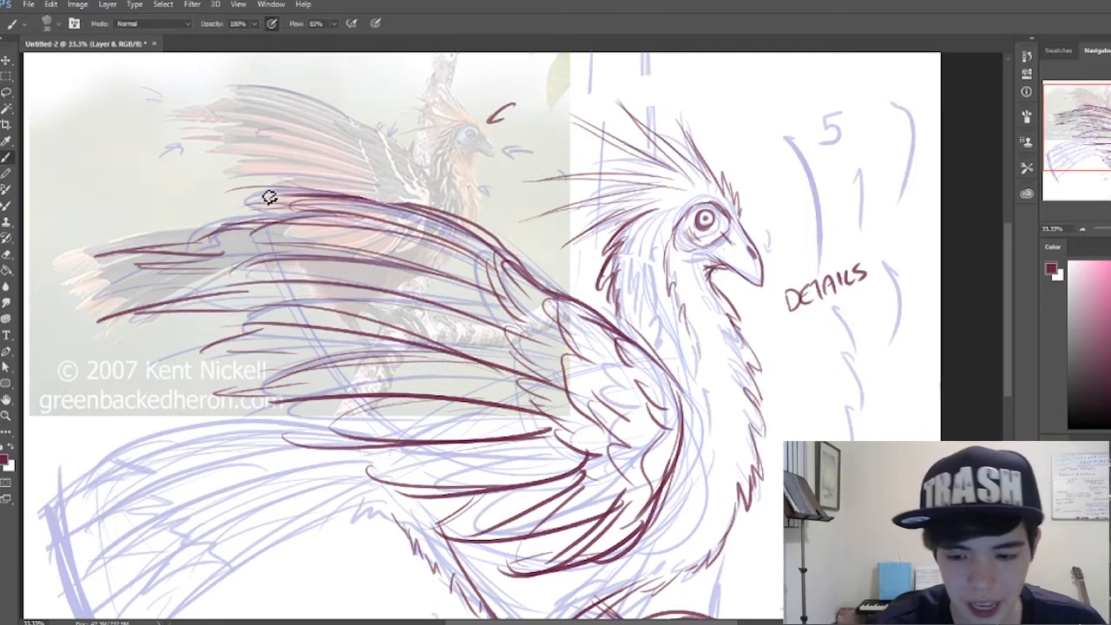
left_click(7, 92)
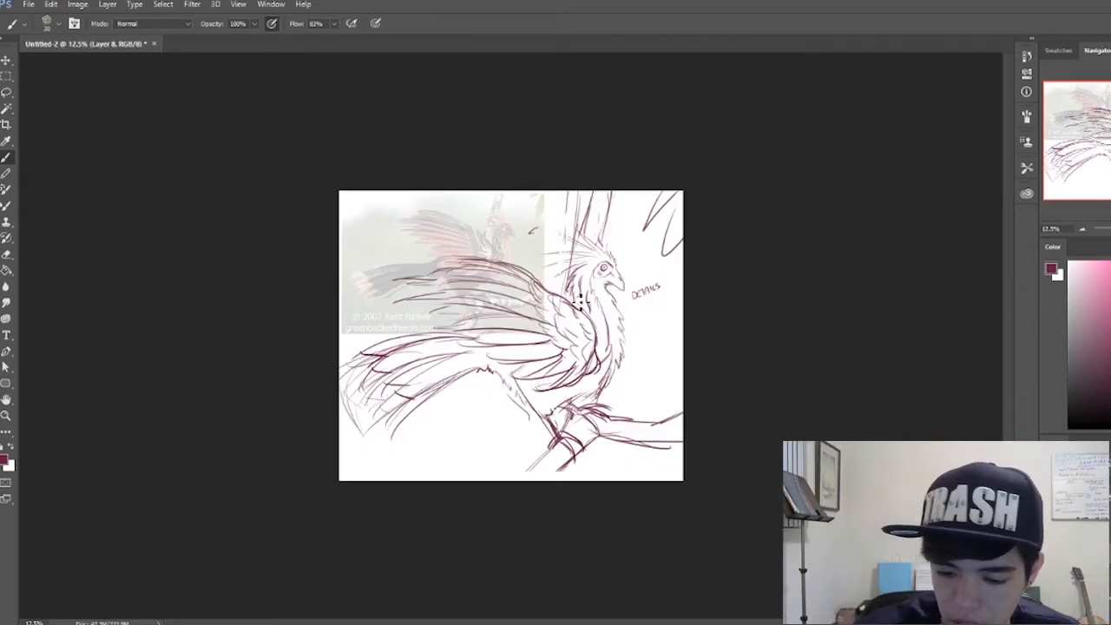
mouse_move(473, 230)
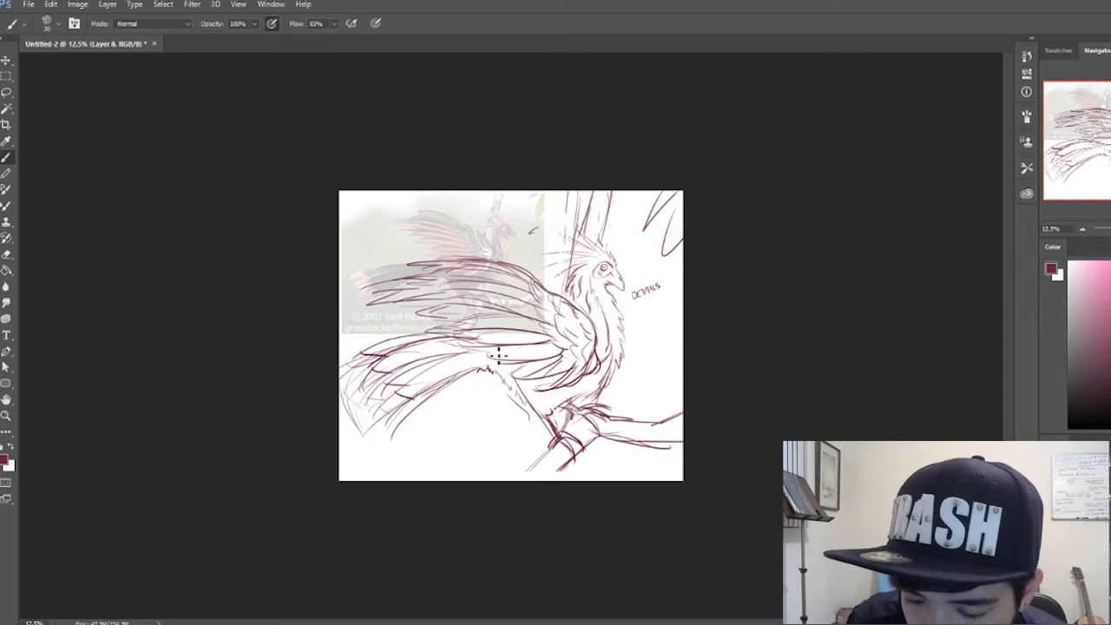
Add a brush stroke across the bird's body
left_click_drag(499, 355, 533, 403)
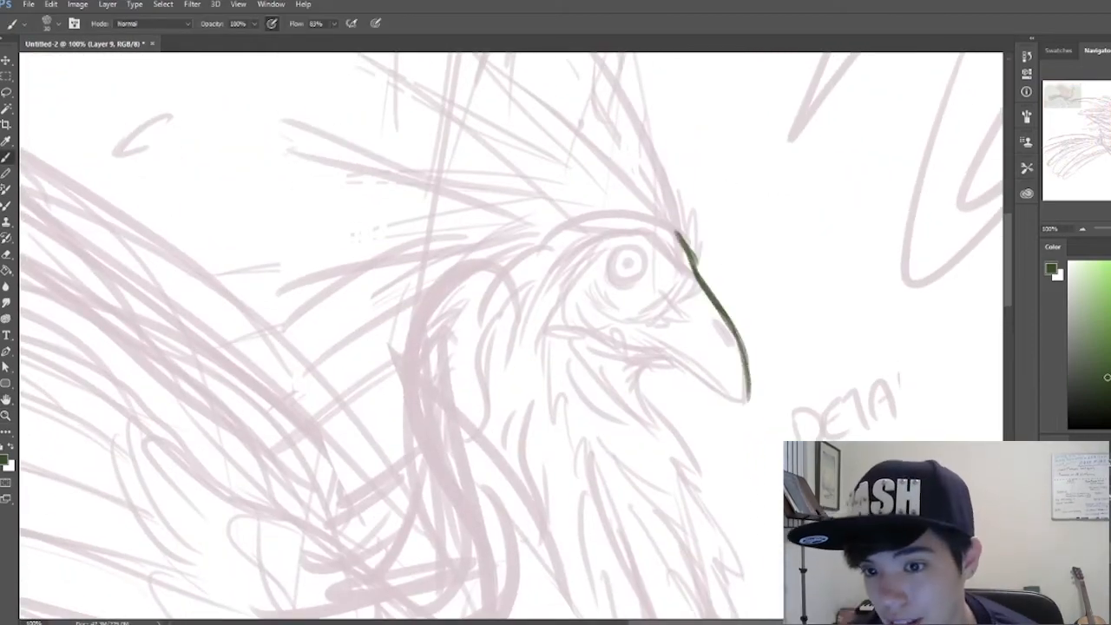
Ink the beak, neck and chest in dark green, and add two arrows near the DETAILS note
left_click_drag(781, 182, 851, 295)
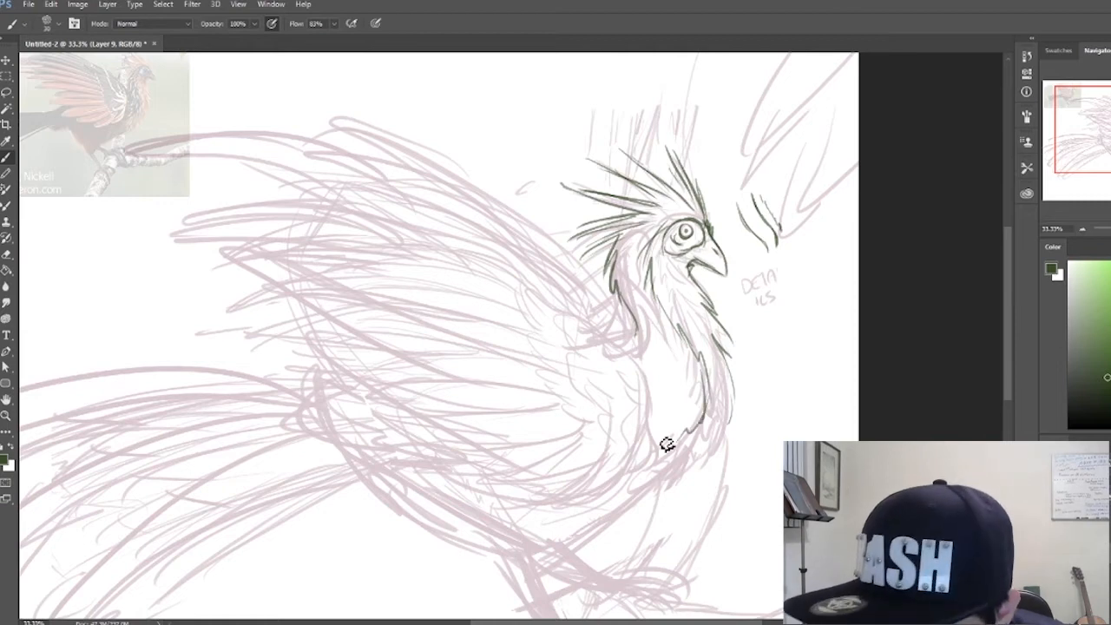
left_click_drag(668, 442, 590, 528)
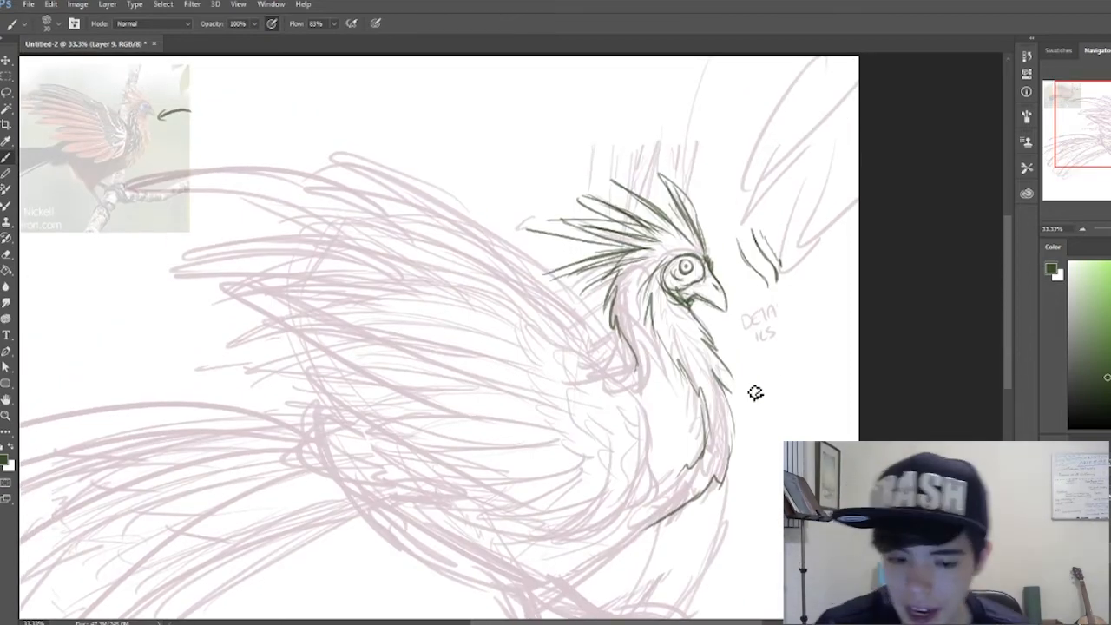
left_click_drag(755, 391, 807, 434)
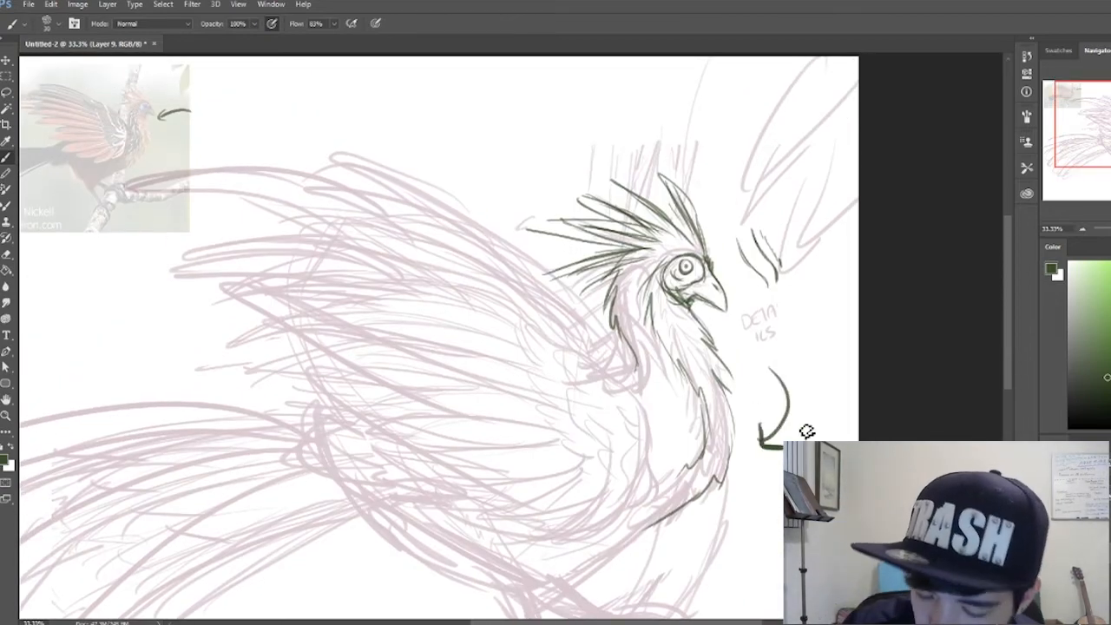
left_click_drag(776, 356, 820, 347)
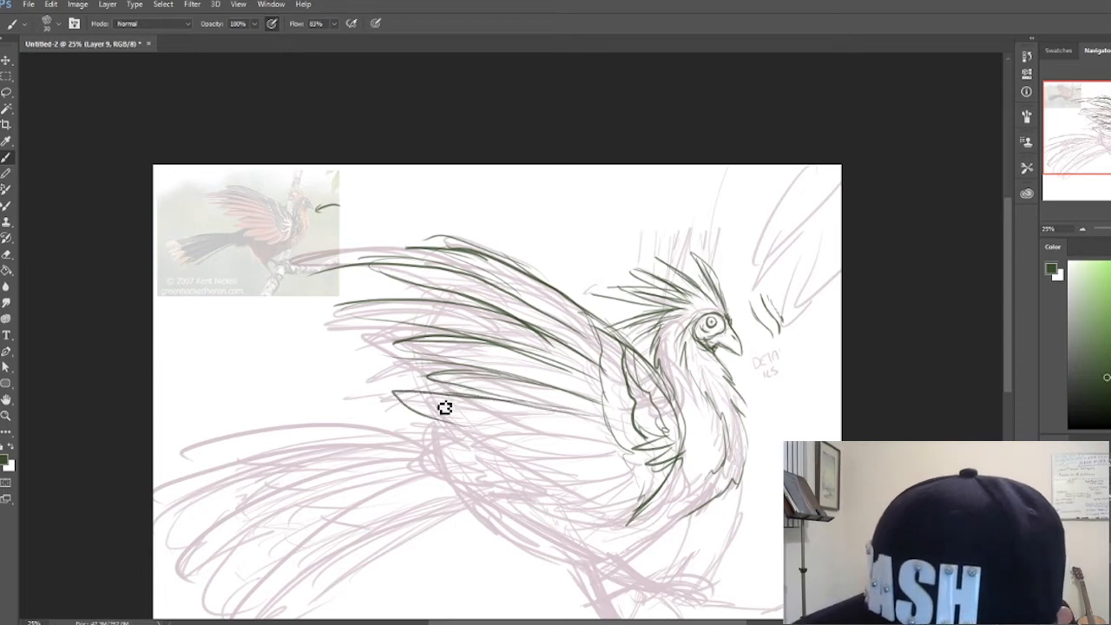
Ink the wing feathers and the leg down to the branch in dark green
left_click_drag(442, 408, 480, 440)
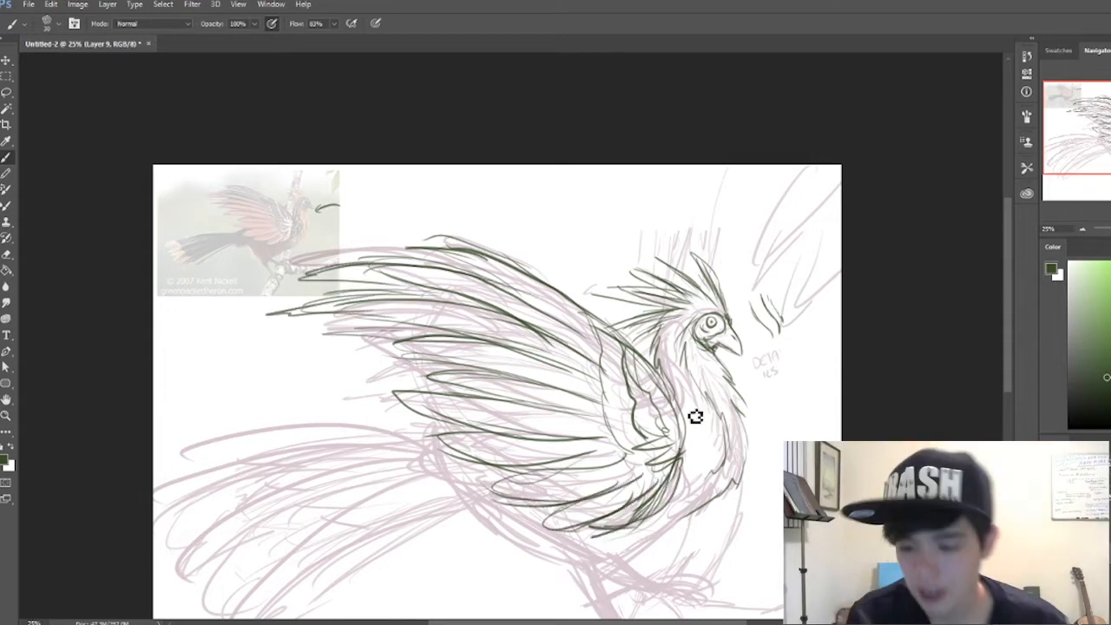
scroll("down", 3)
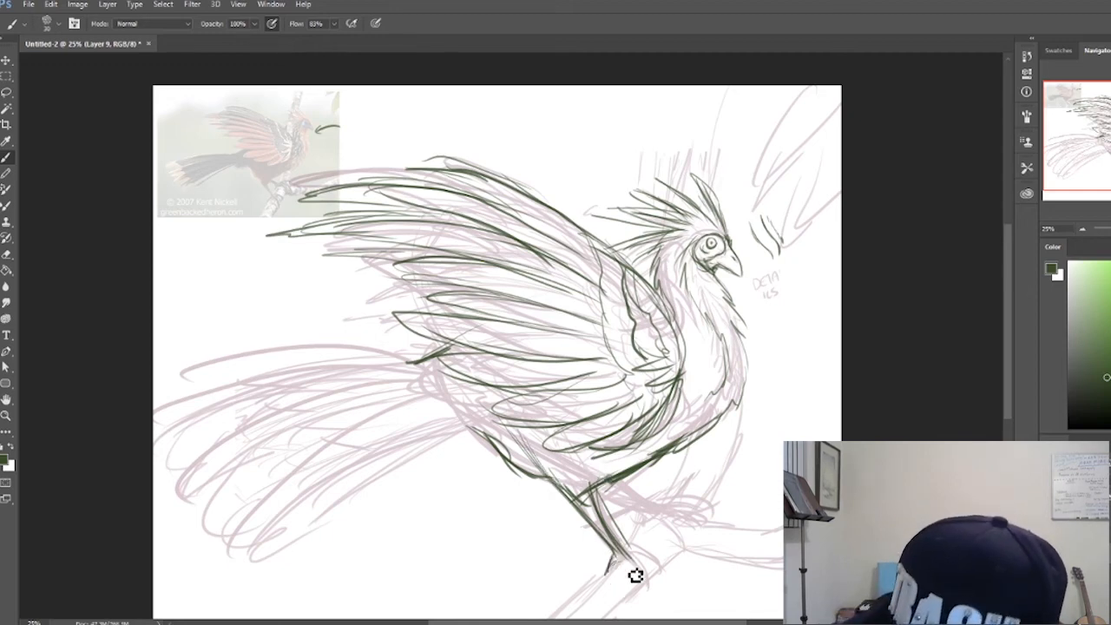
left_click(6, 92)
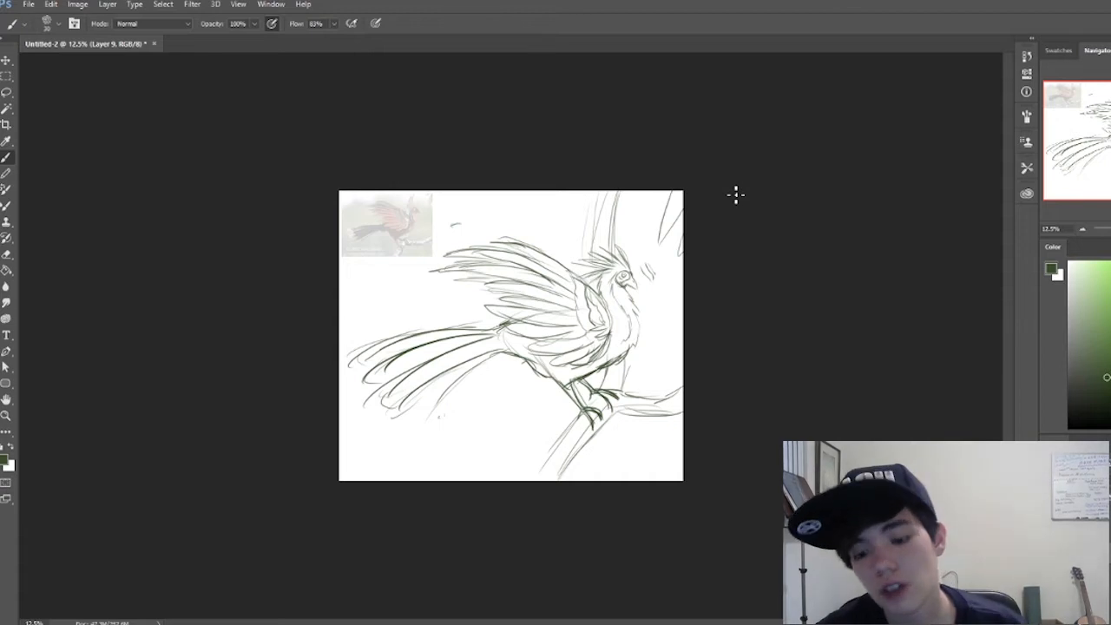
left_click(6, 59)
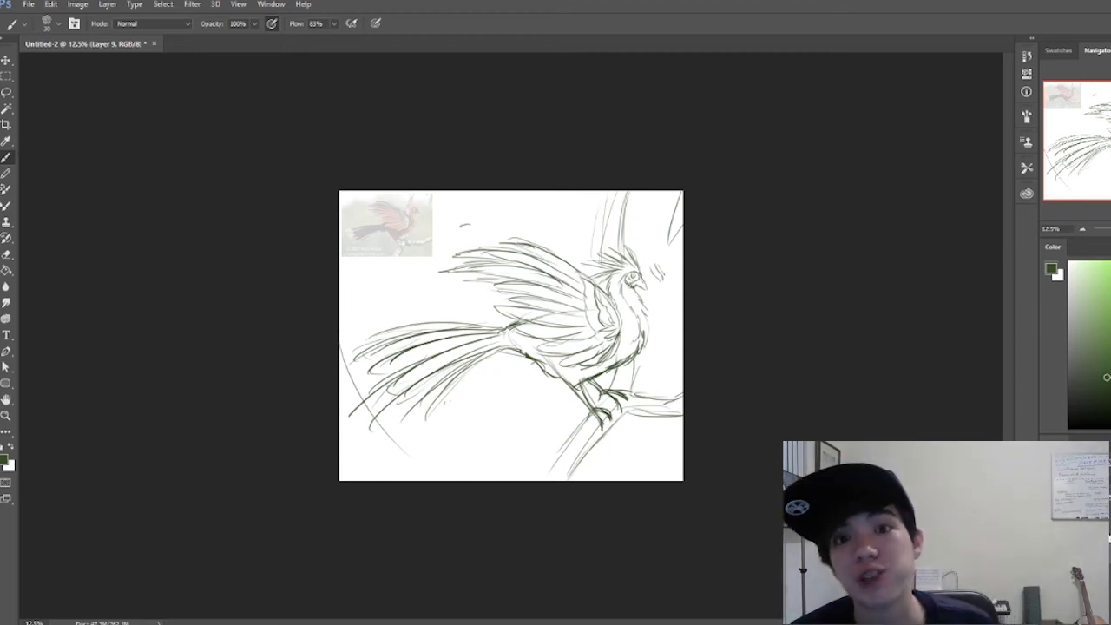
mouse_move(875, 11)
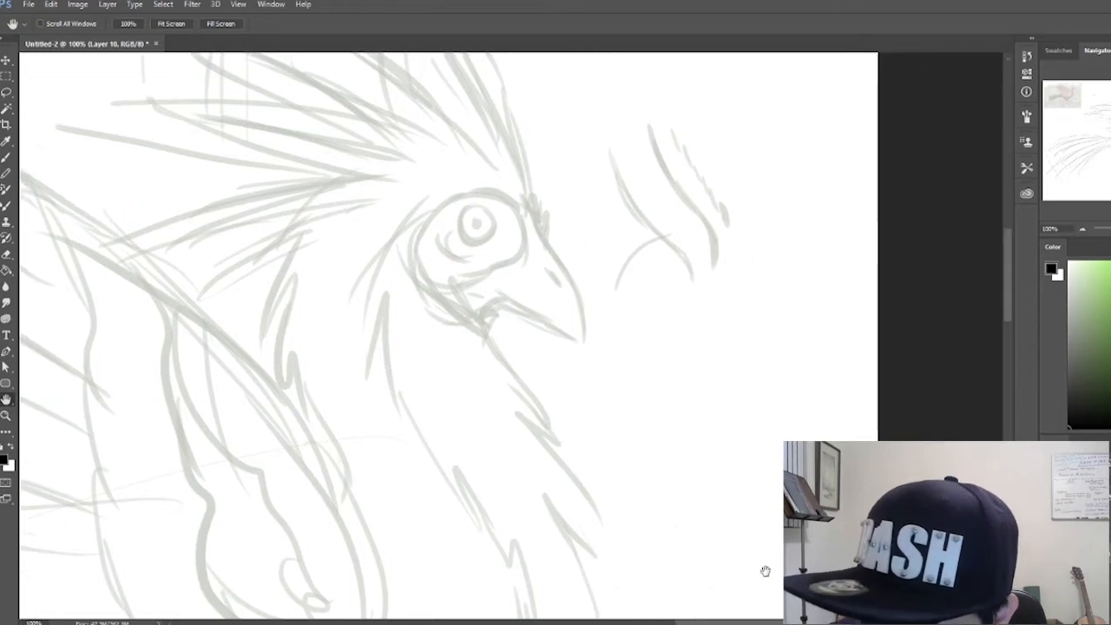
Ink black outlines over the bird's back, wing and feather lines on the sketch
left_click(6, 156)
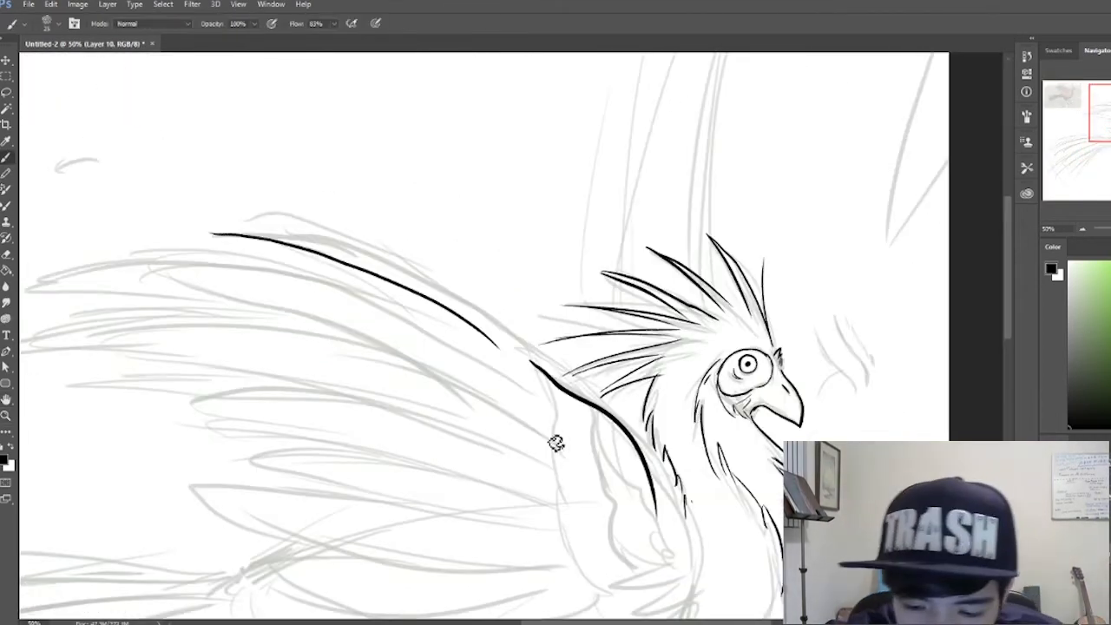
left_click_drag(217, 234, 508, 339)
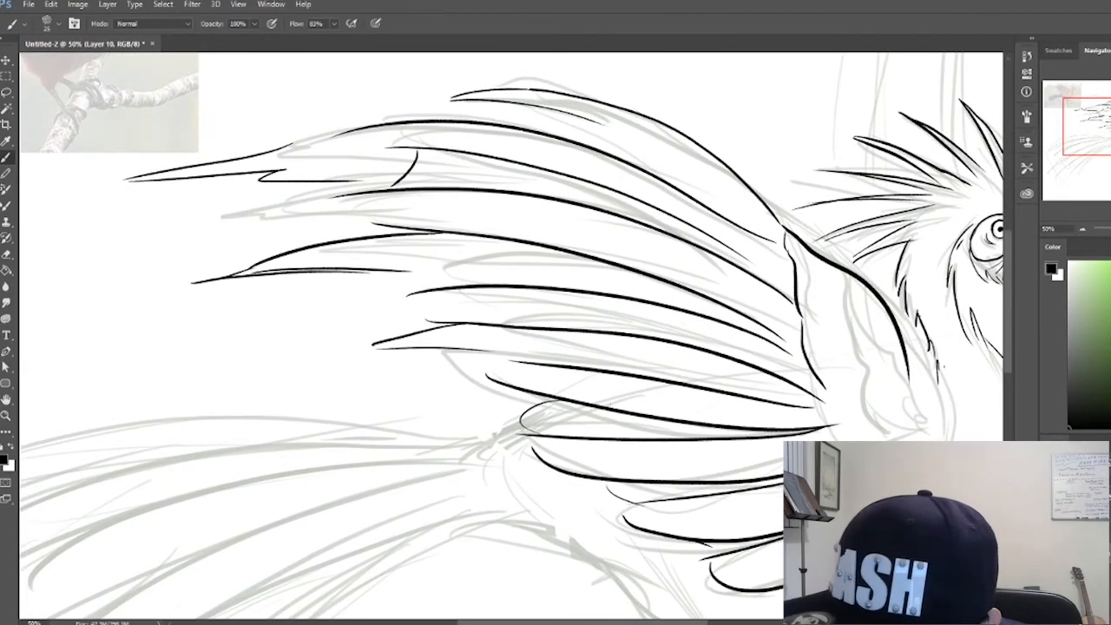
left_click_drag(83, 260, 65, 325)
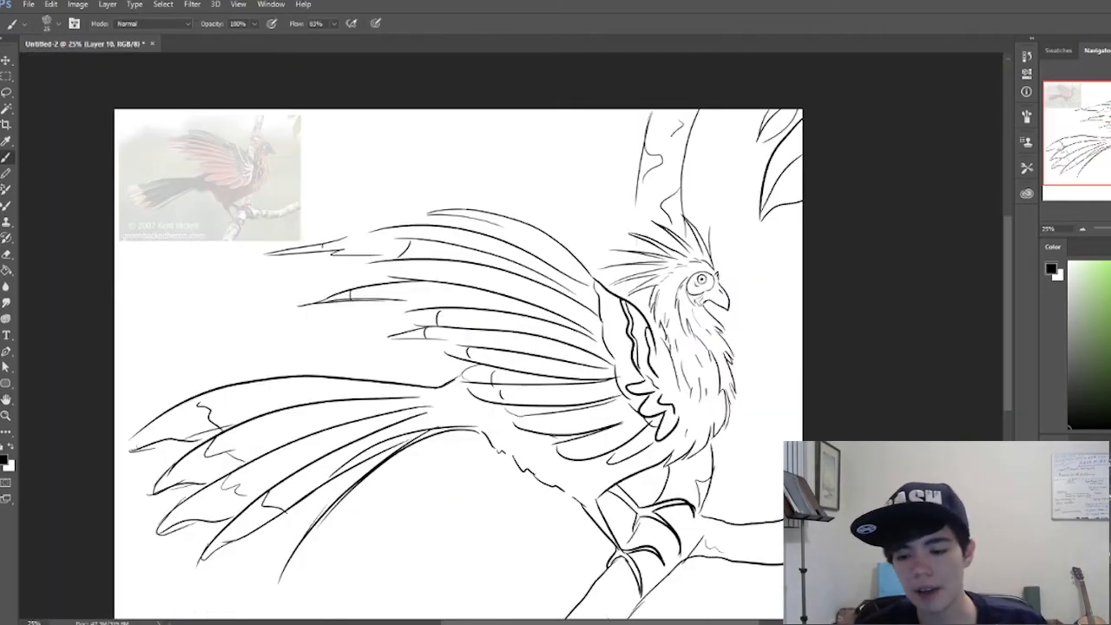
Thicken the upper wing feather outlines with bolder black brush strokes
left_click(6, 416)
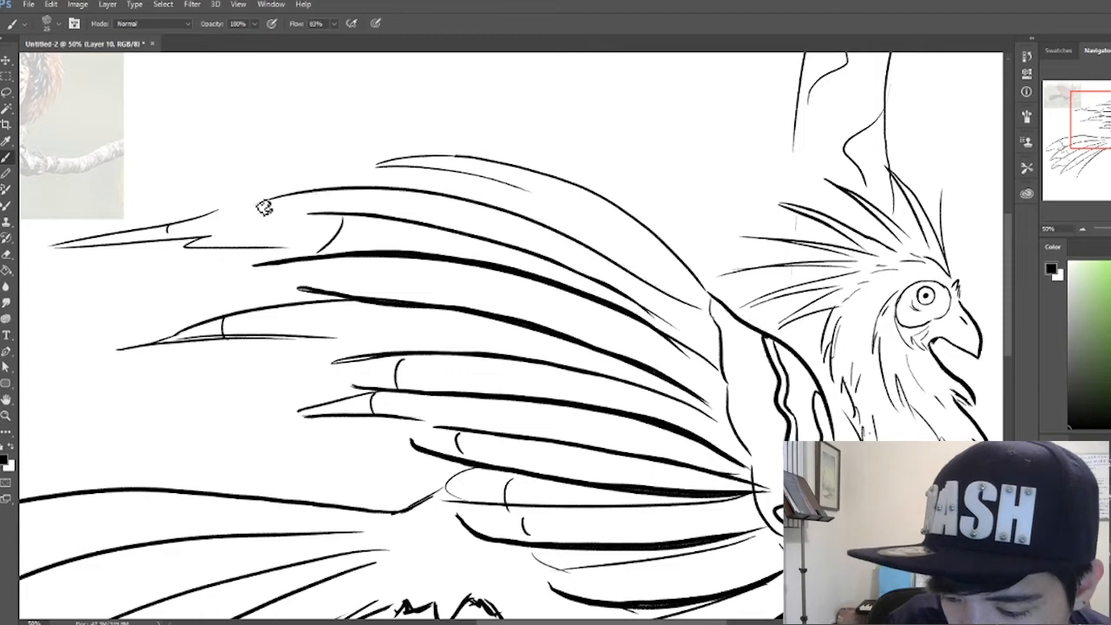
left_click_drag(265, 204, 577, 243)
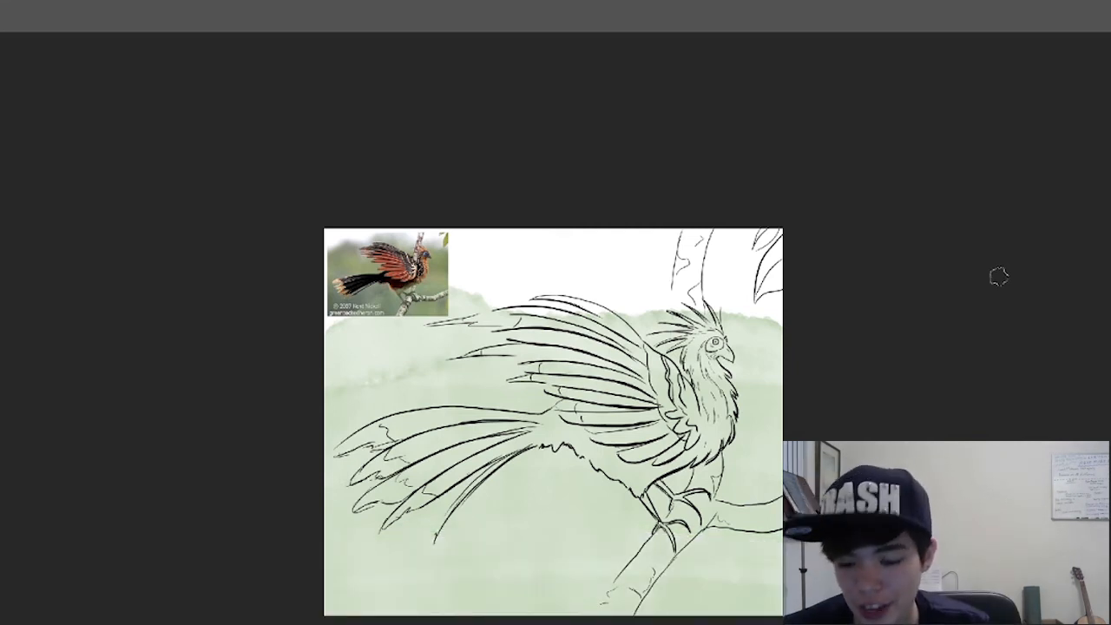
mouse_move(1082, 327)
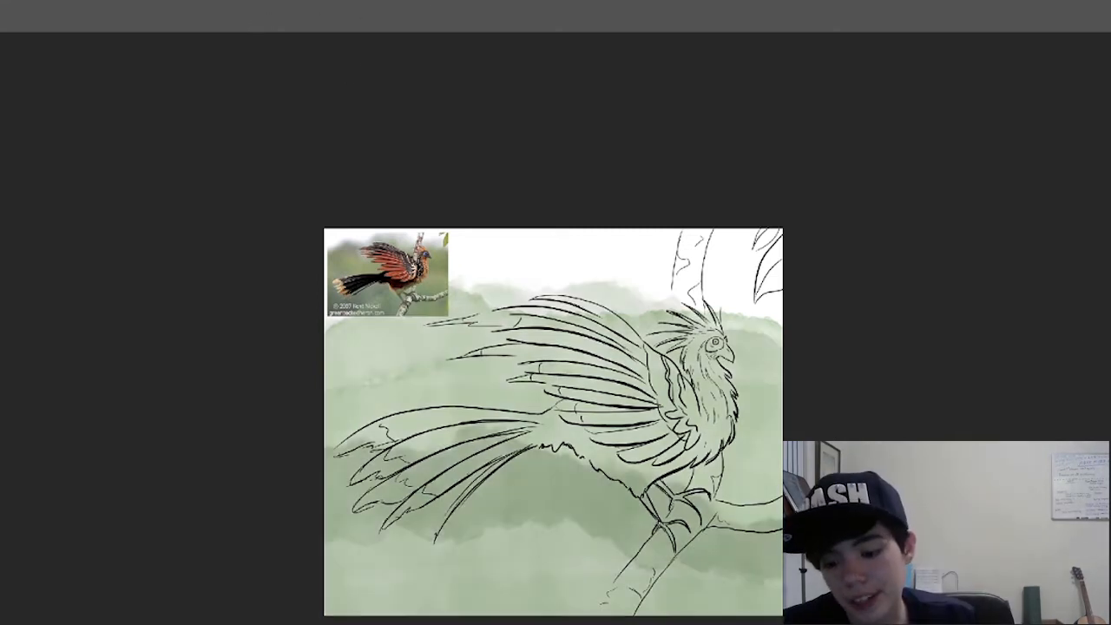
mouse_move(61, 24)
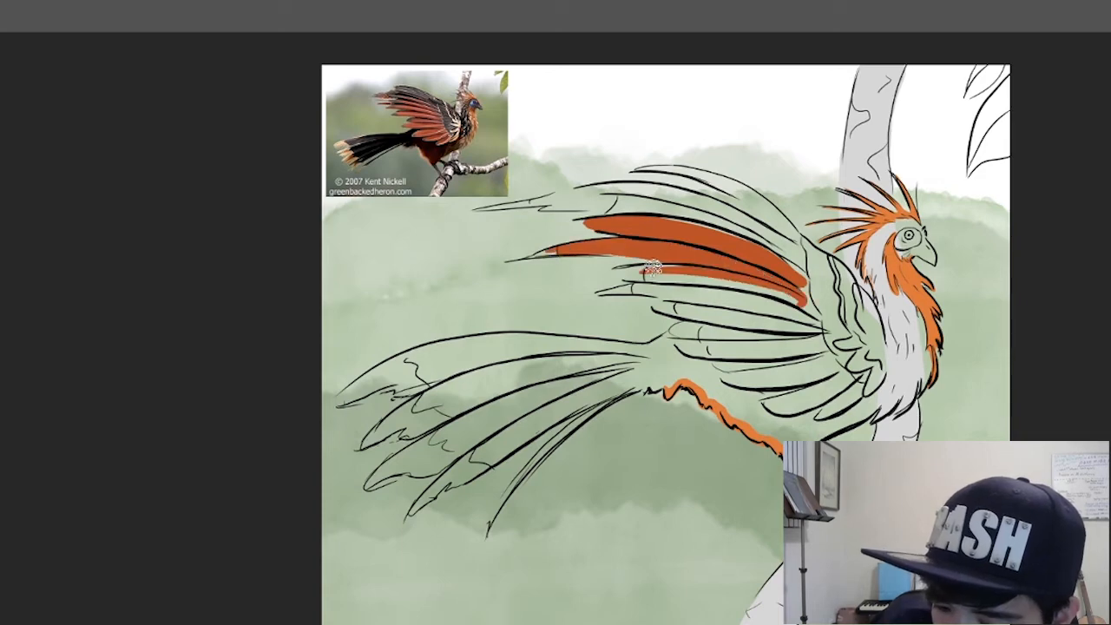
Paint flat orange into the wing feathers on the base-colour layer
left_click_drag(646, 269, 803, 308)
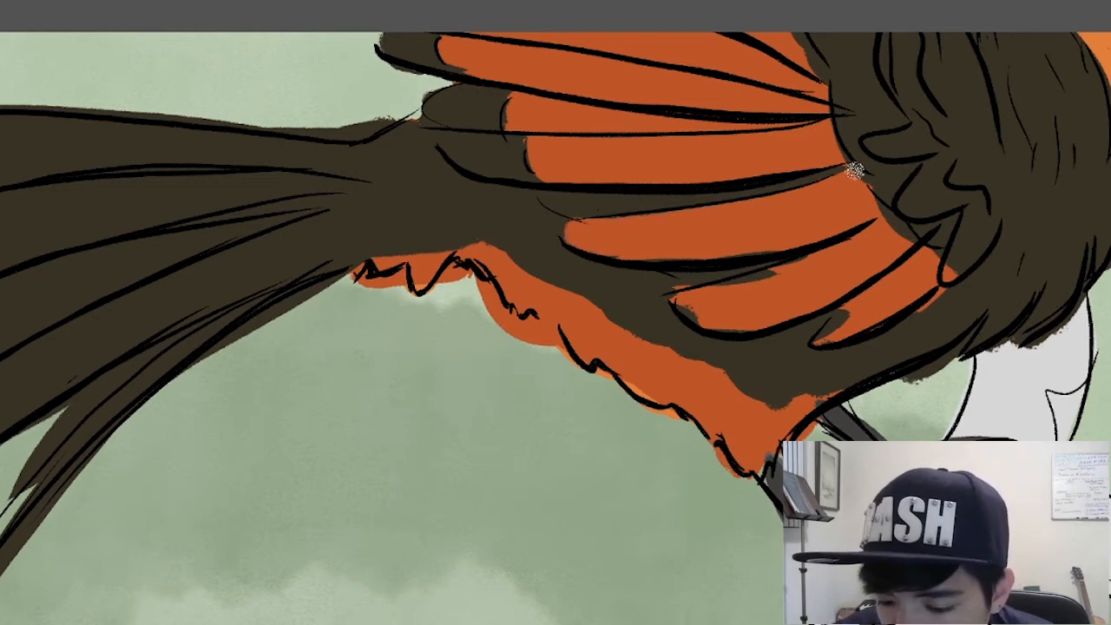
mouse_move(707, 286)
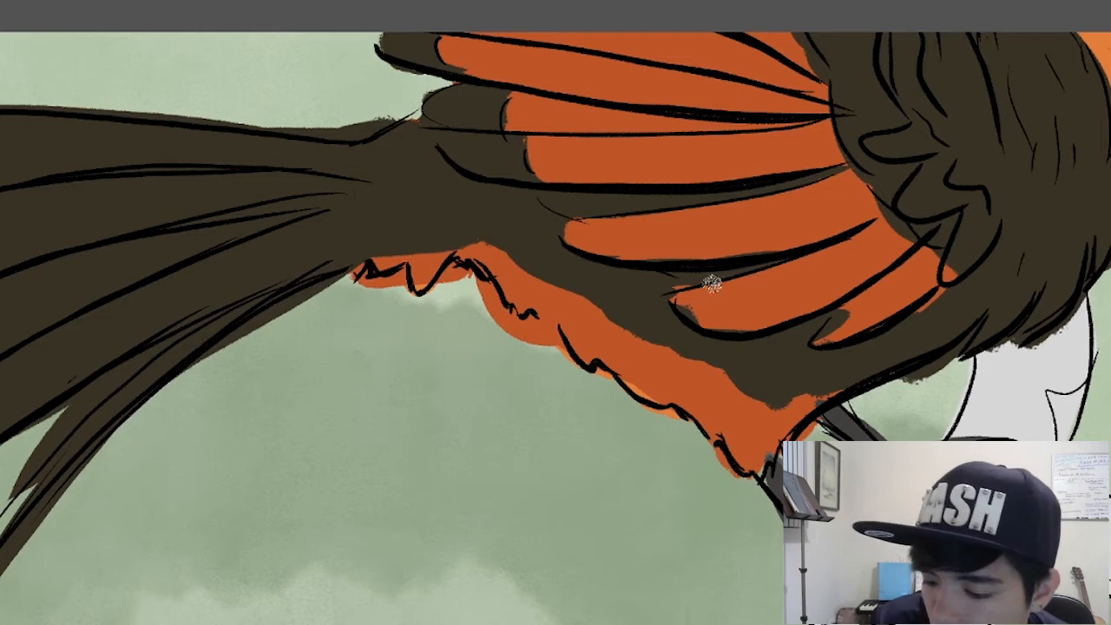
mouse_move(633, 282)
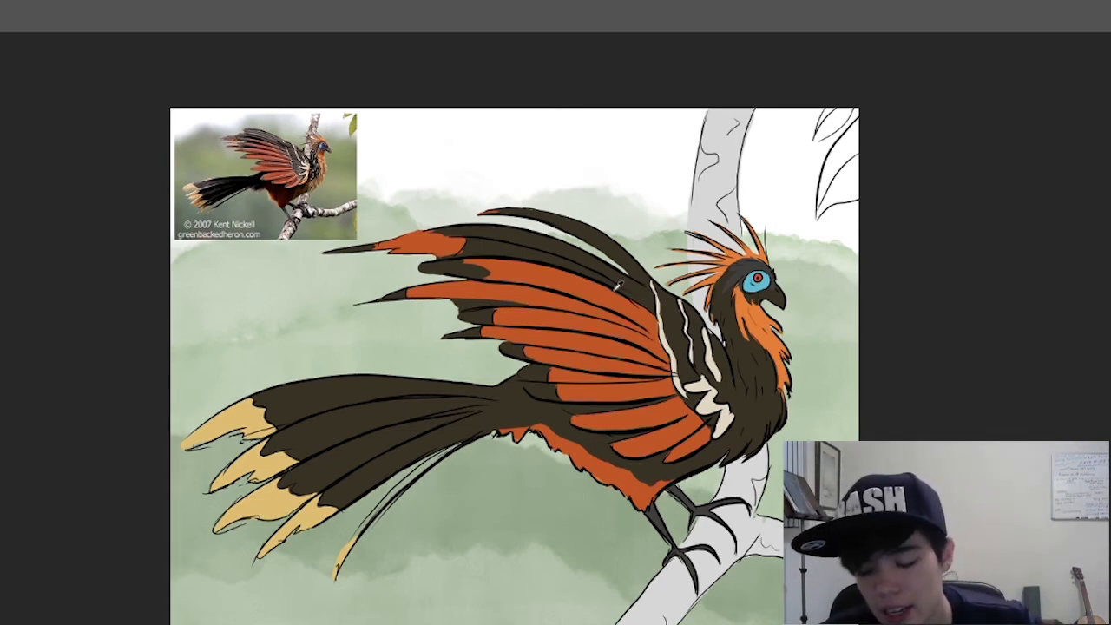
mouse_move(620, 291)
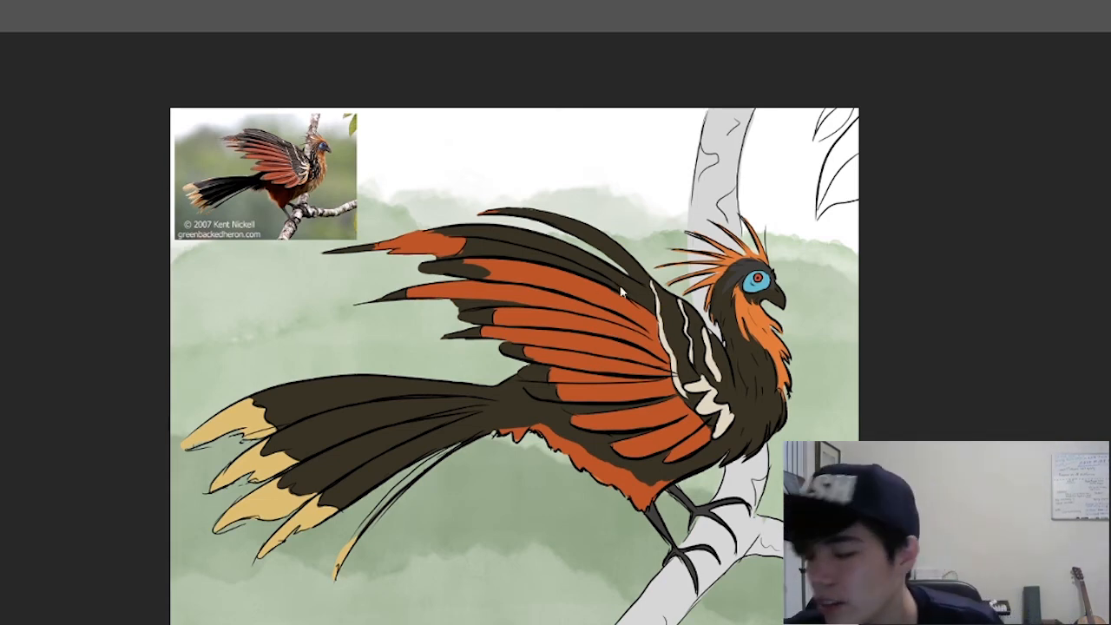